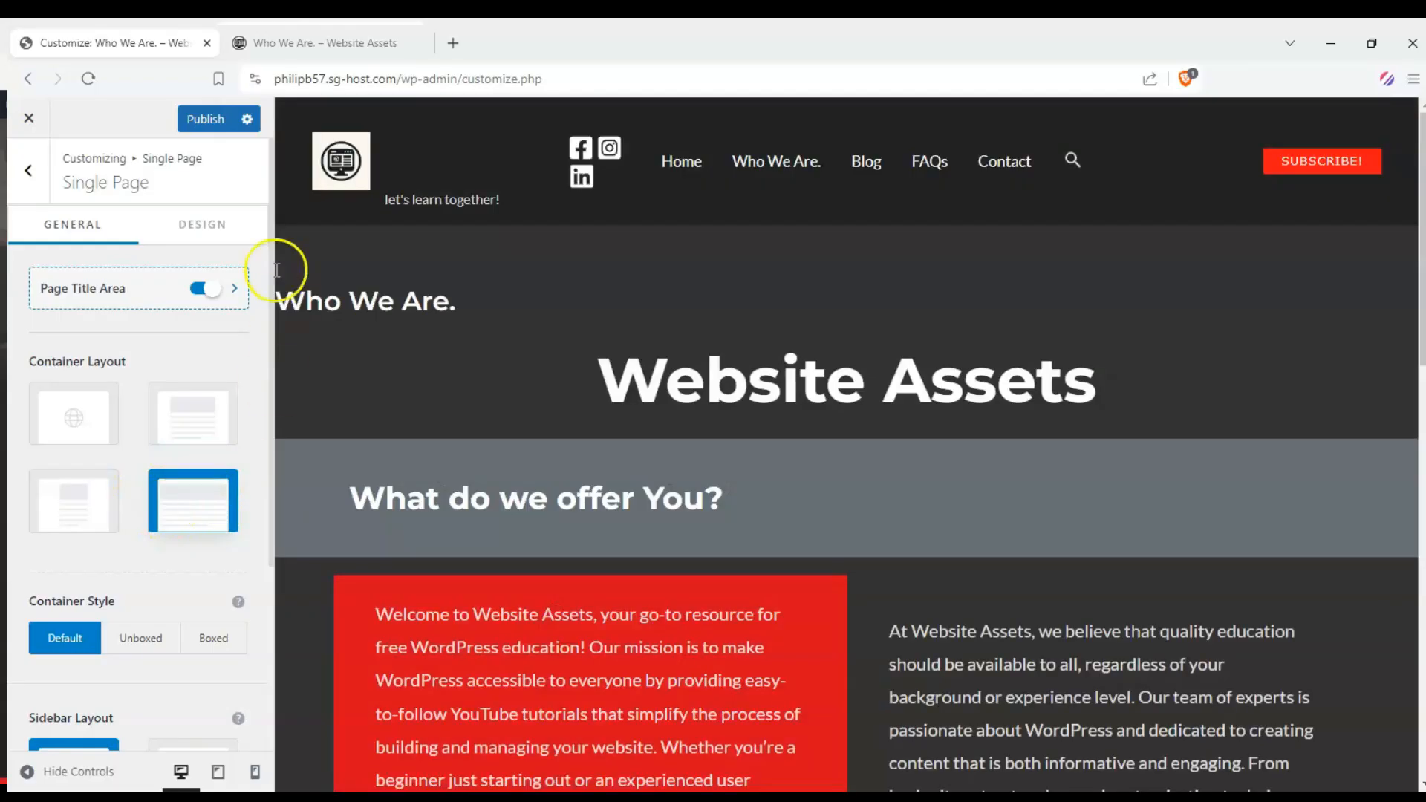
Publish the Single Page layout change and view the live Who We Are page
left_click(205, 118)
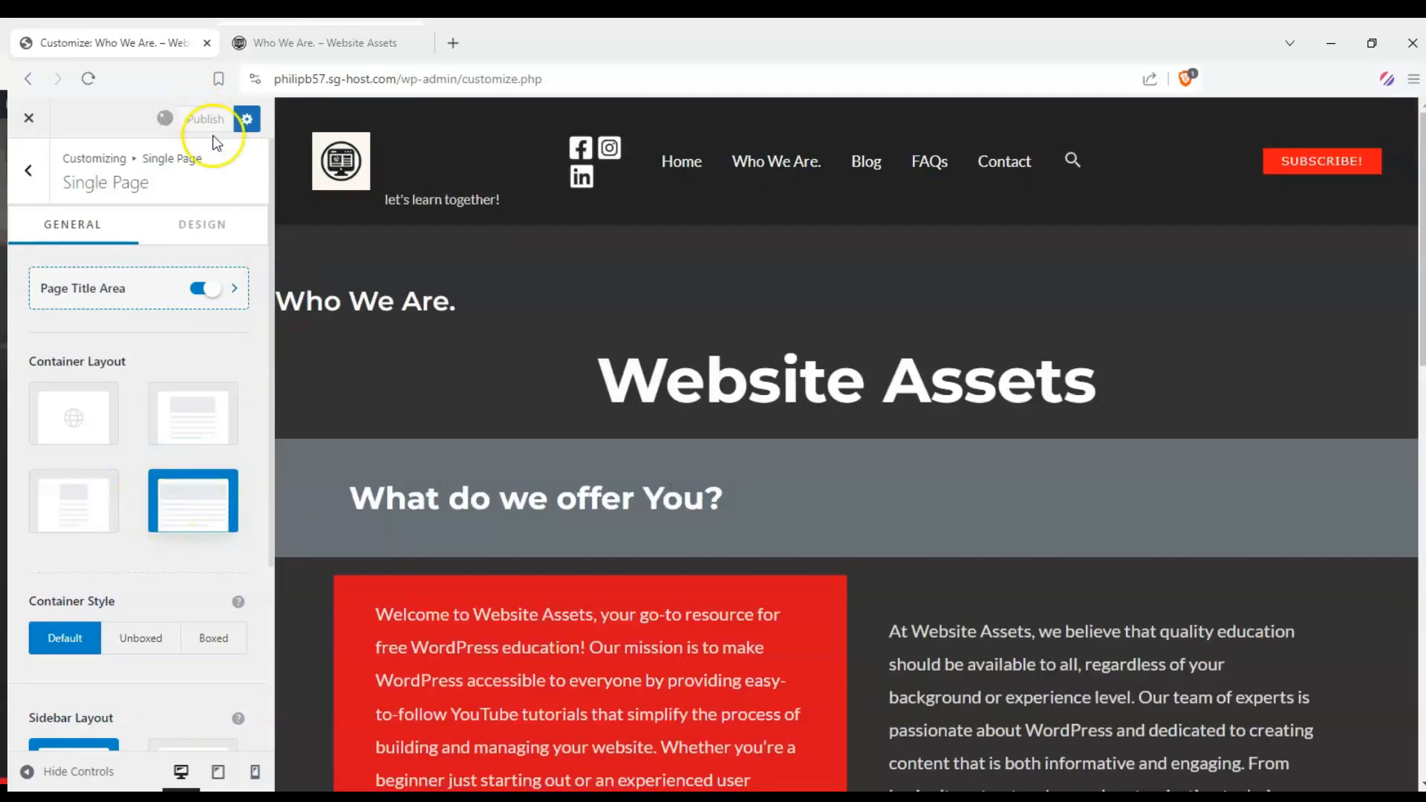
left_click(325, 43)
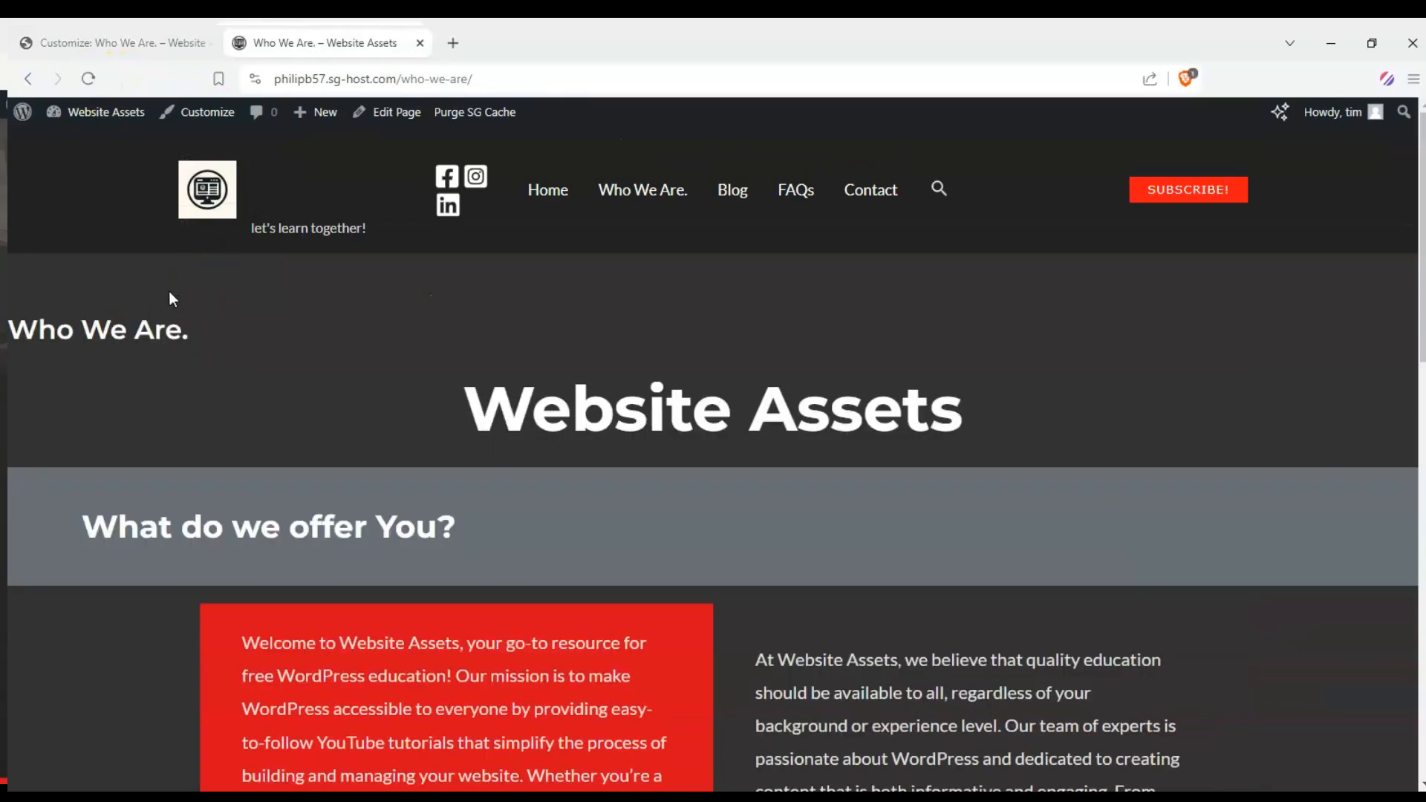
Open Who We Are from the site menu and scroll through its boxed layout
left_click(547, 190)
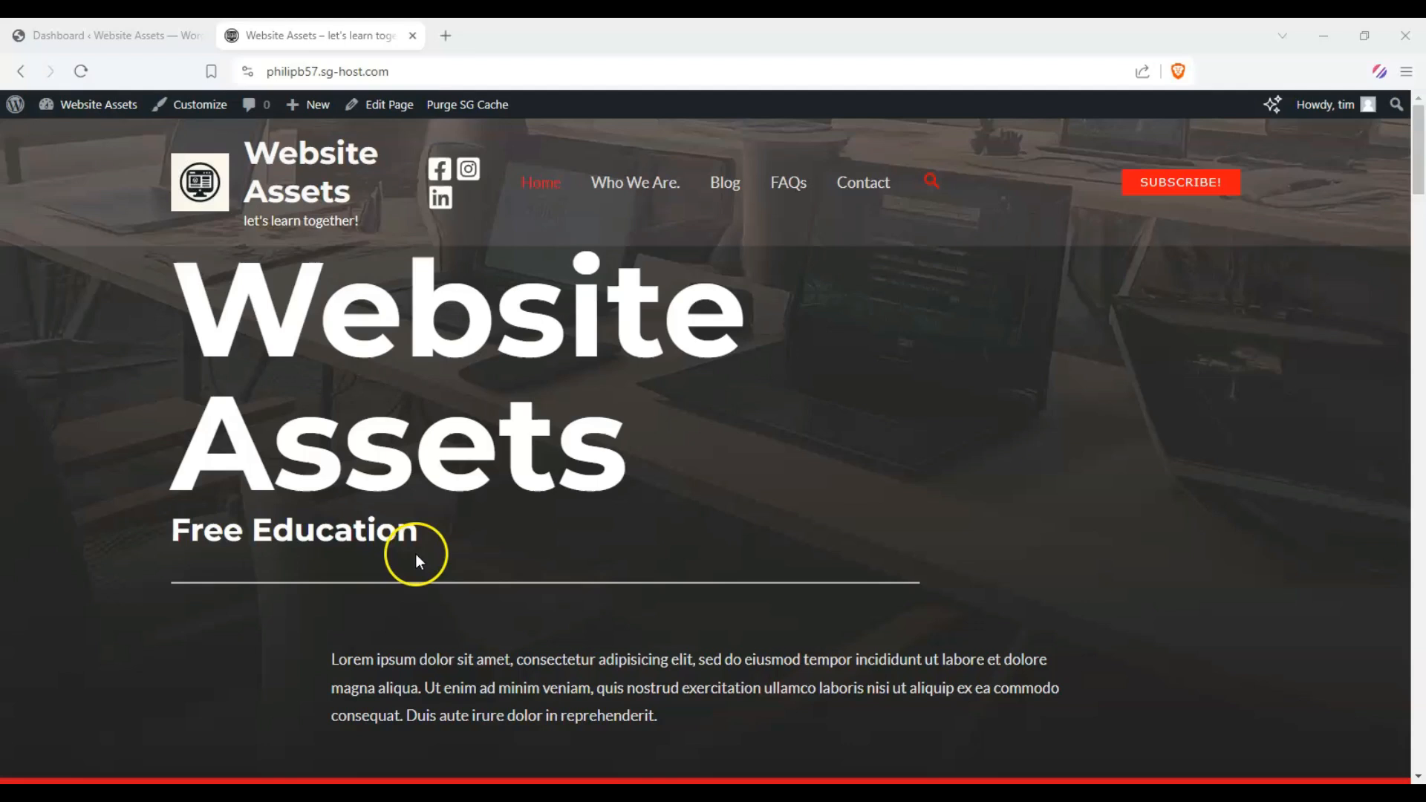
mouse_move(736, 432)
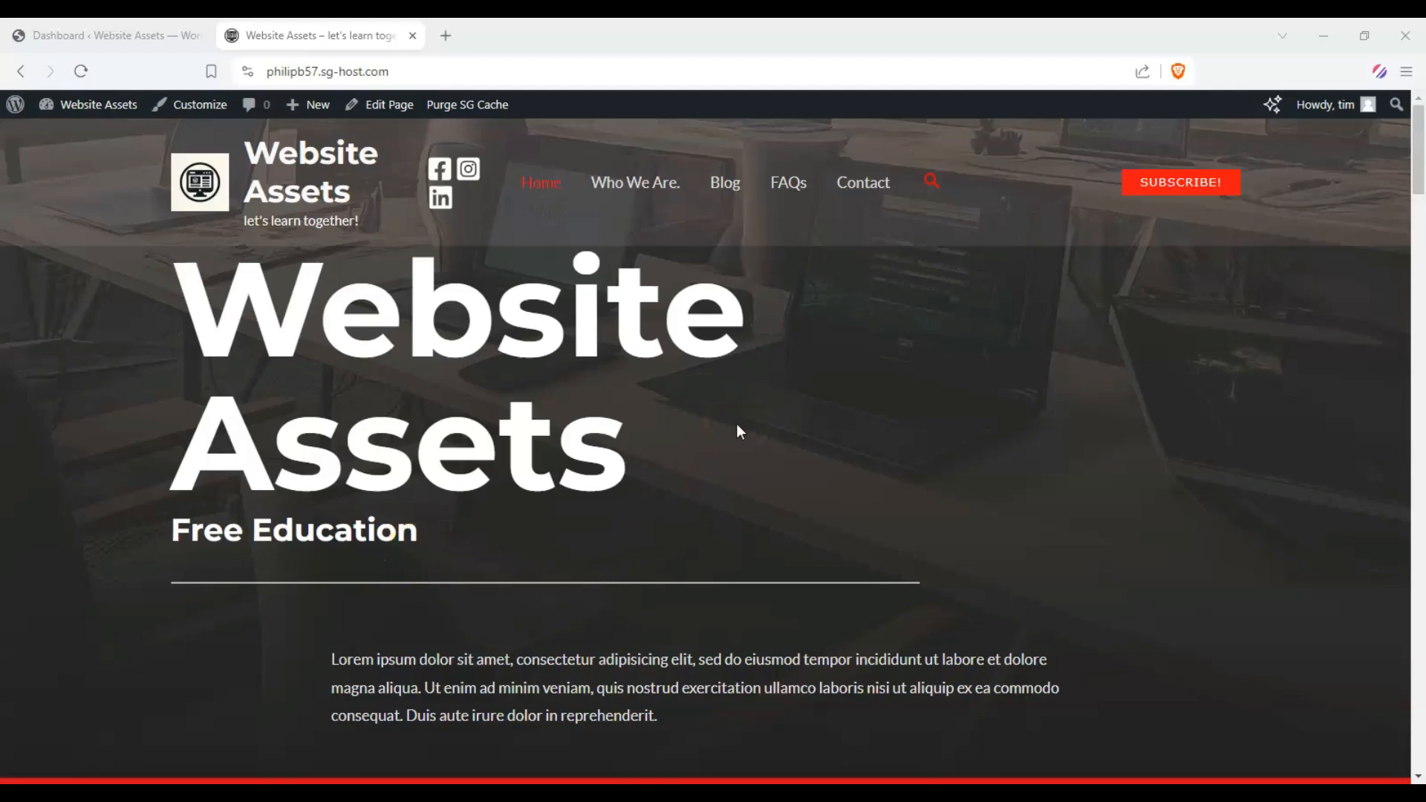
left_click(634, 182)
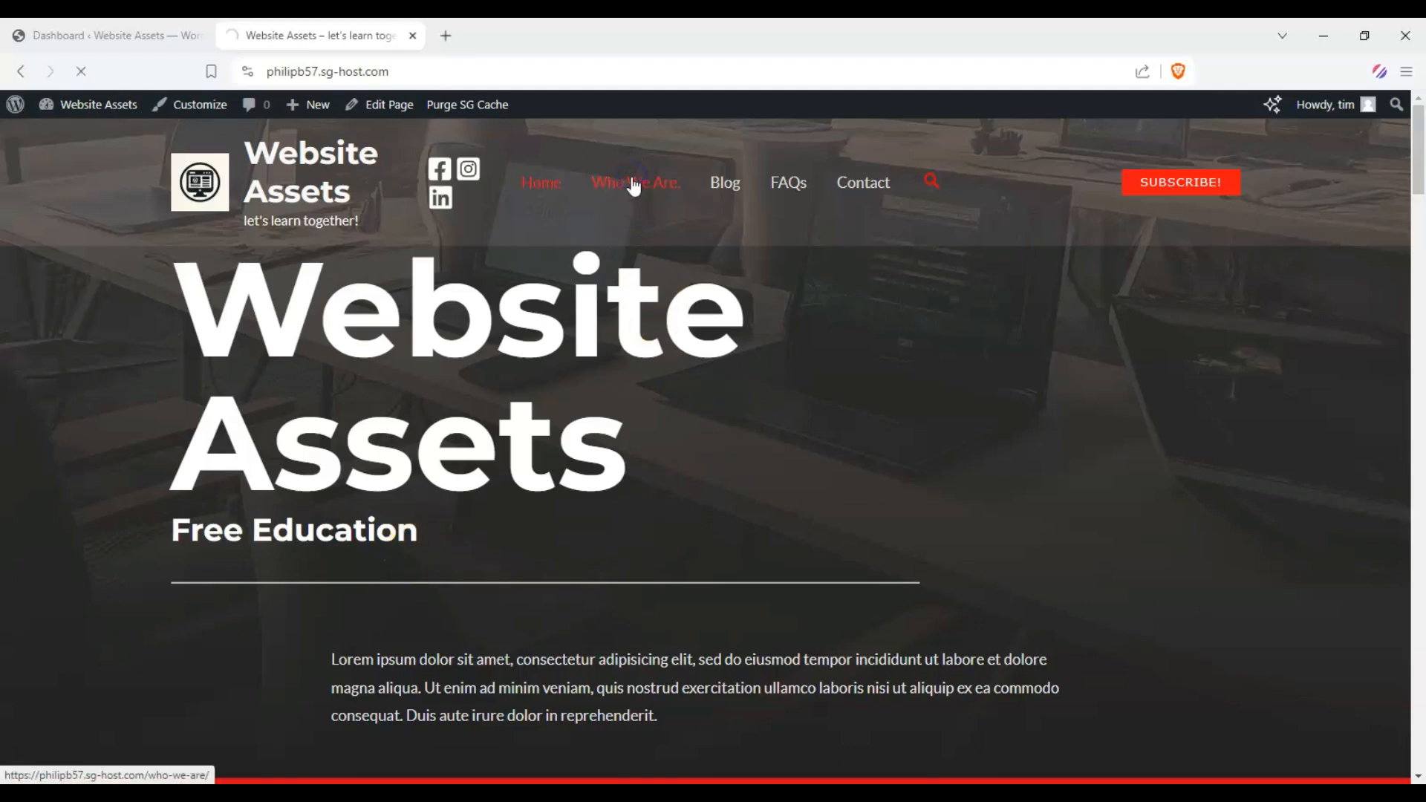
left_click(635, 182)
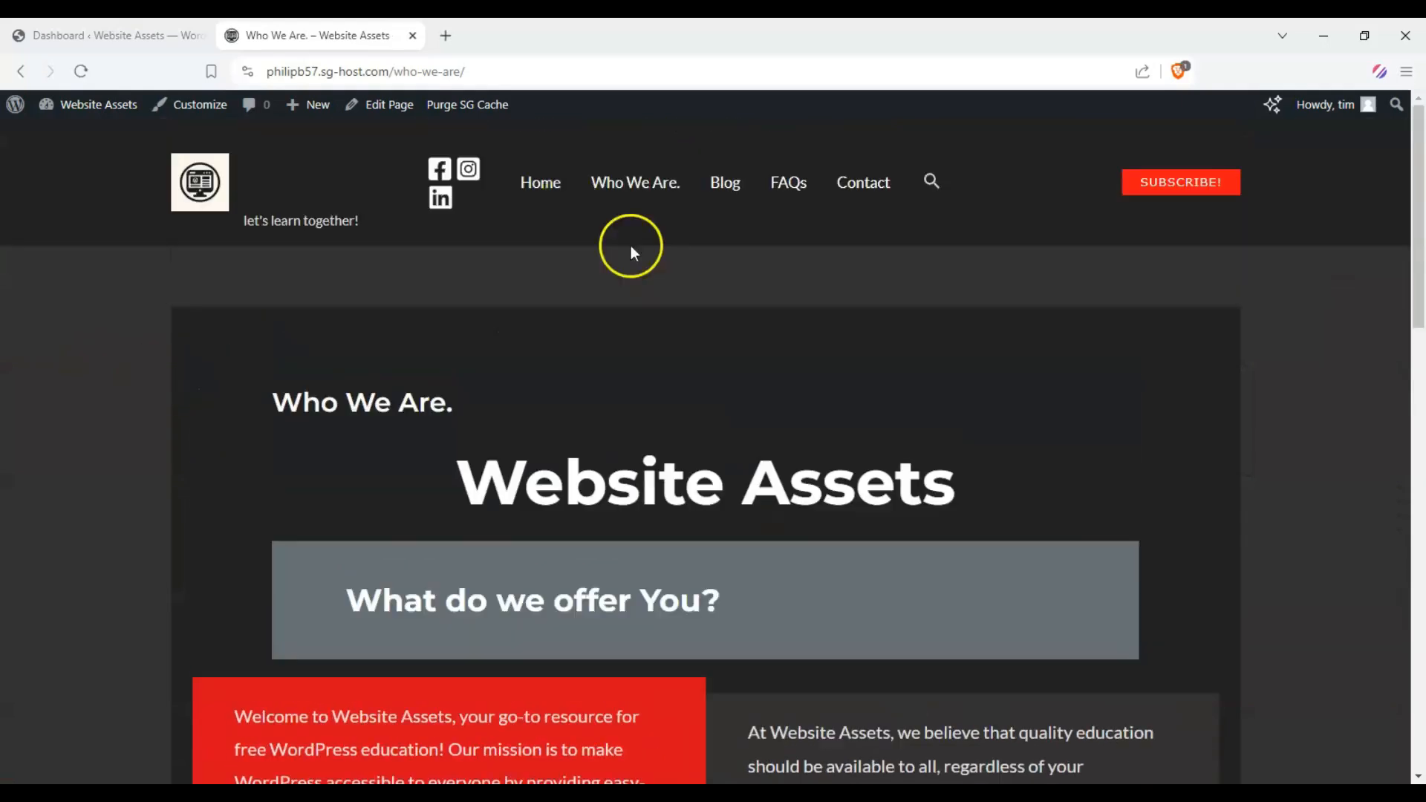
scroll("down", 3)
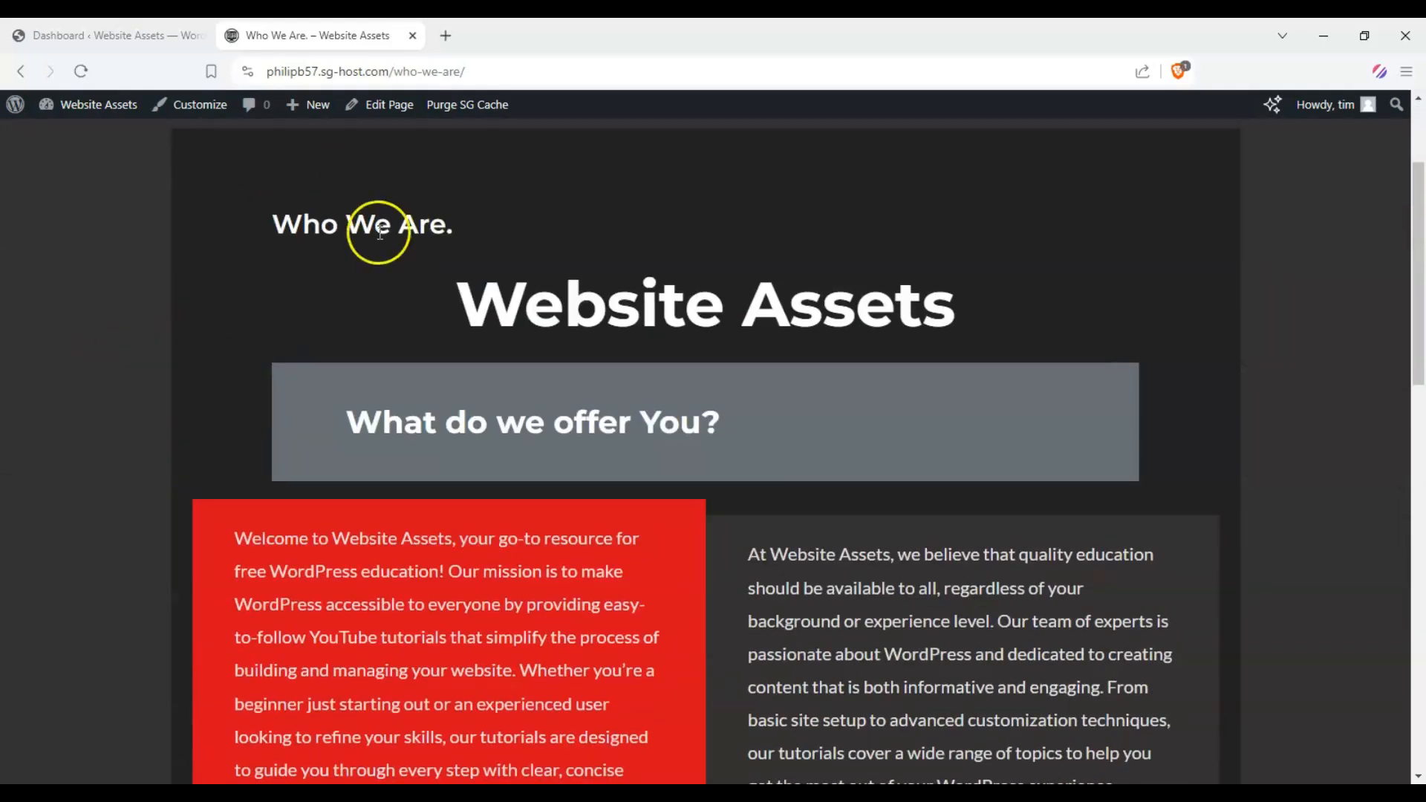
scroll("down", 3)
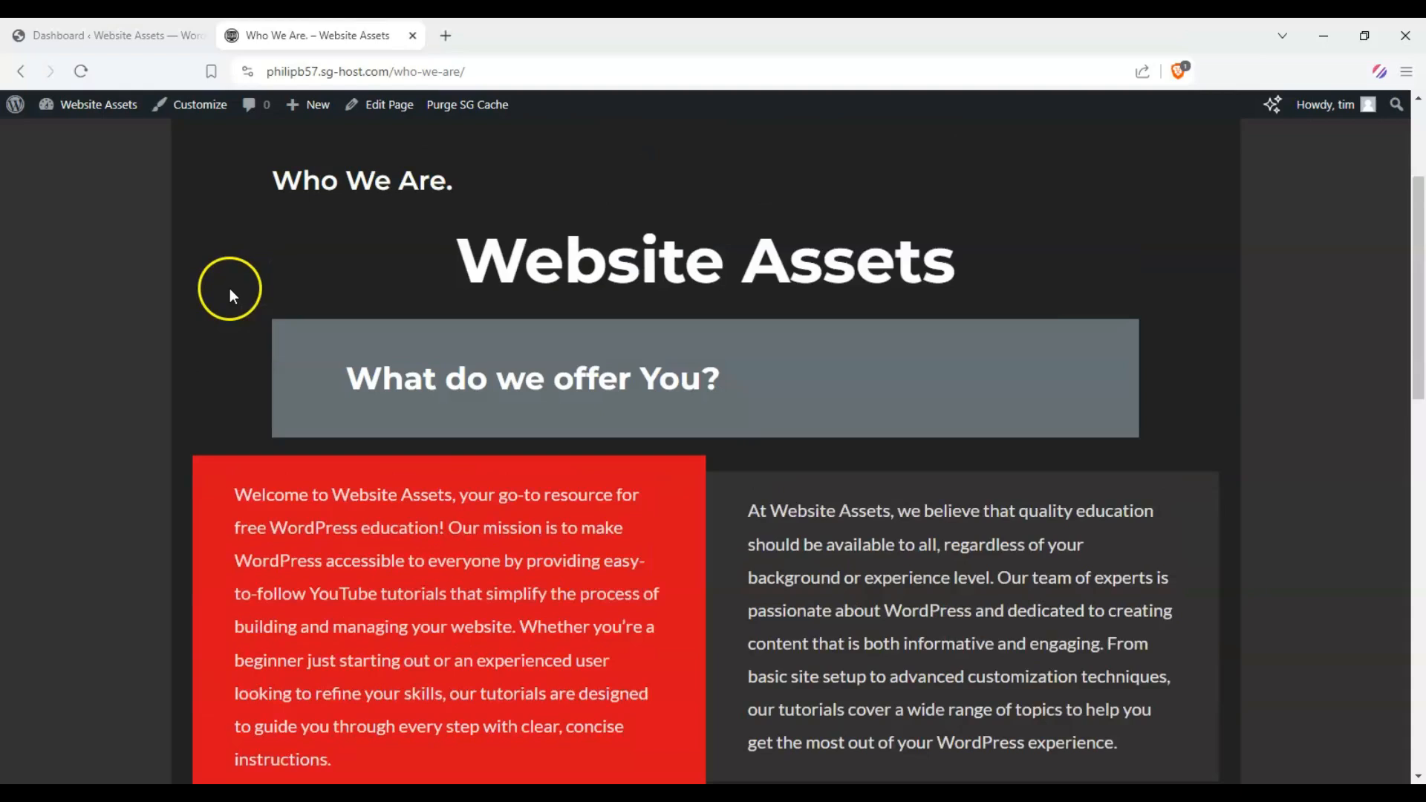
scroll("up", 3)
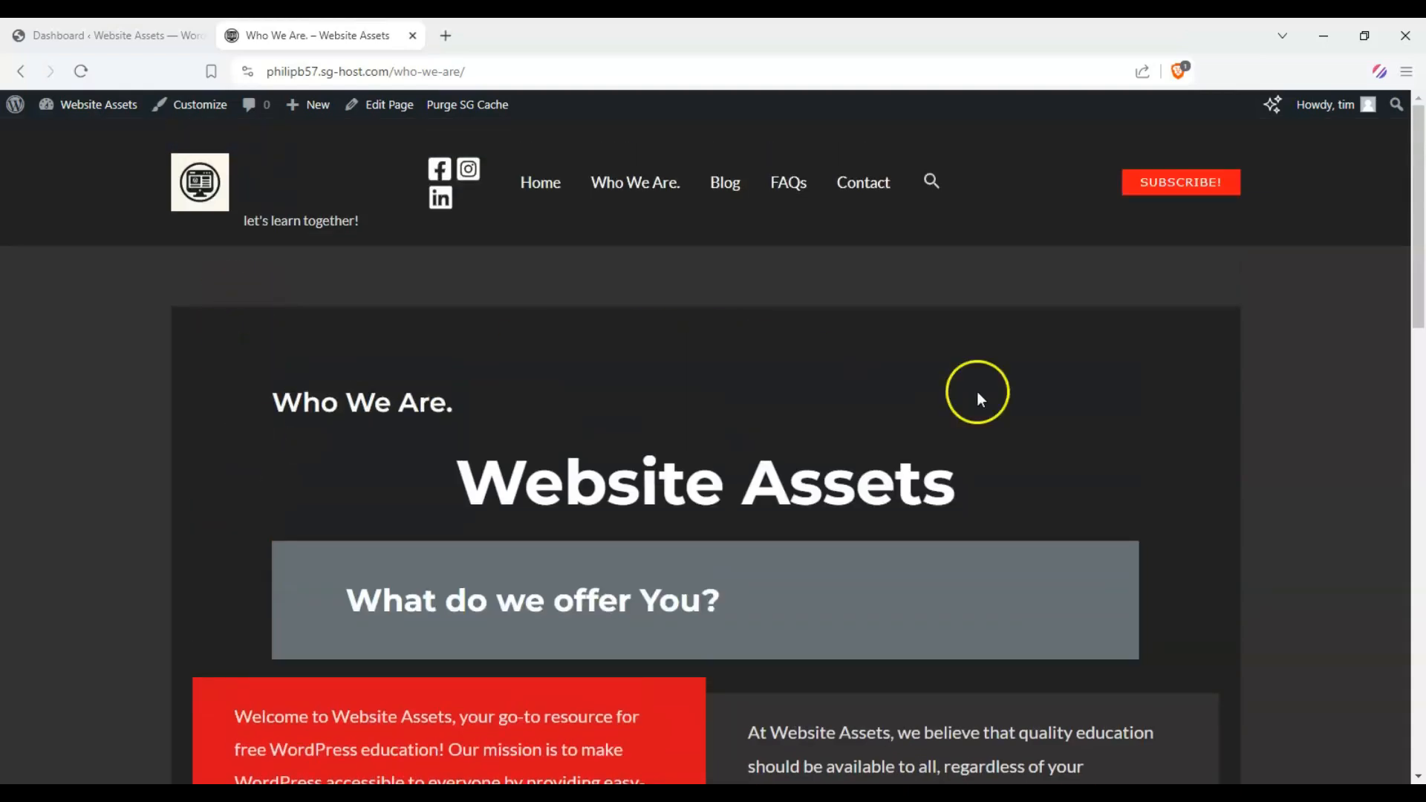
mouse_move(416, 313)
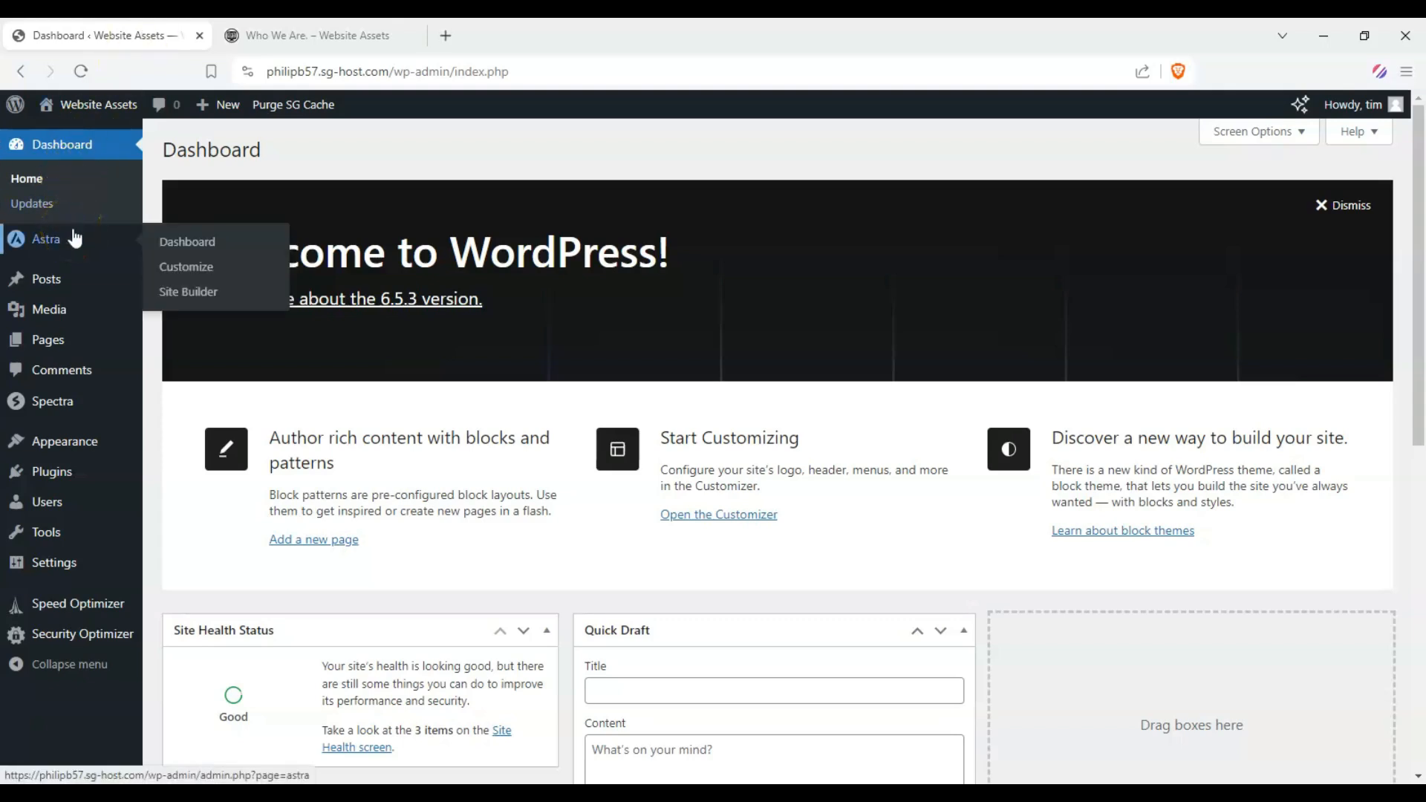
Open the Astra Customizer and navigate to Page > Single Page settings
left_click(185, 267)
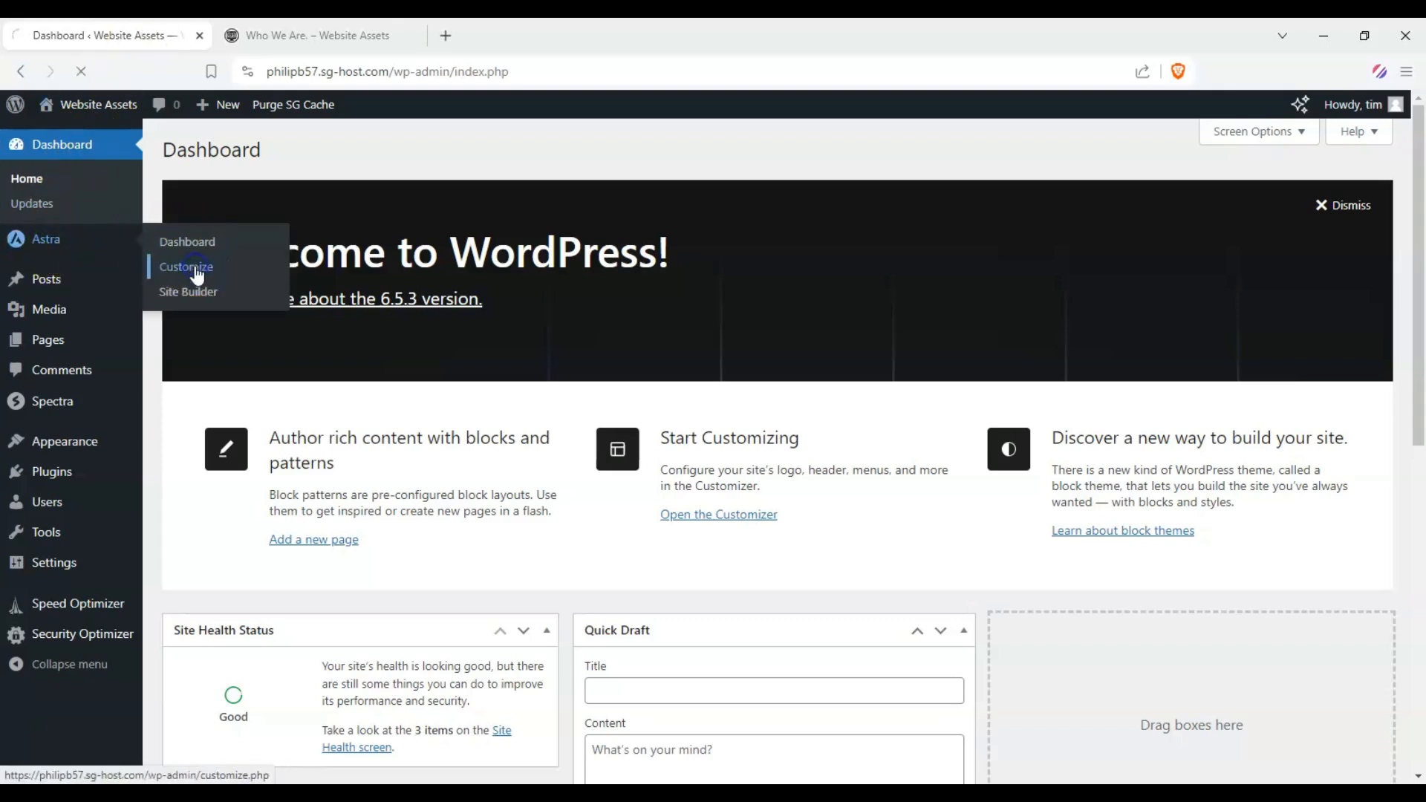
left_click(186, 266)
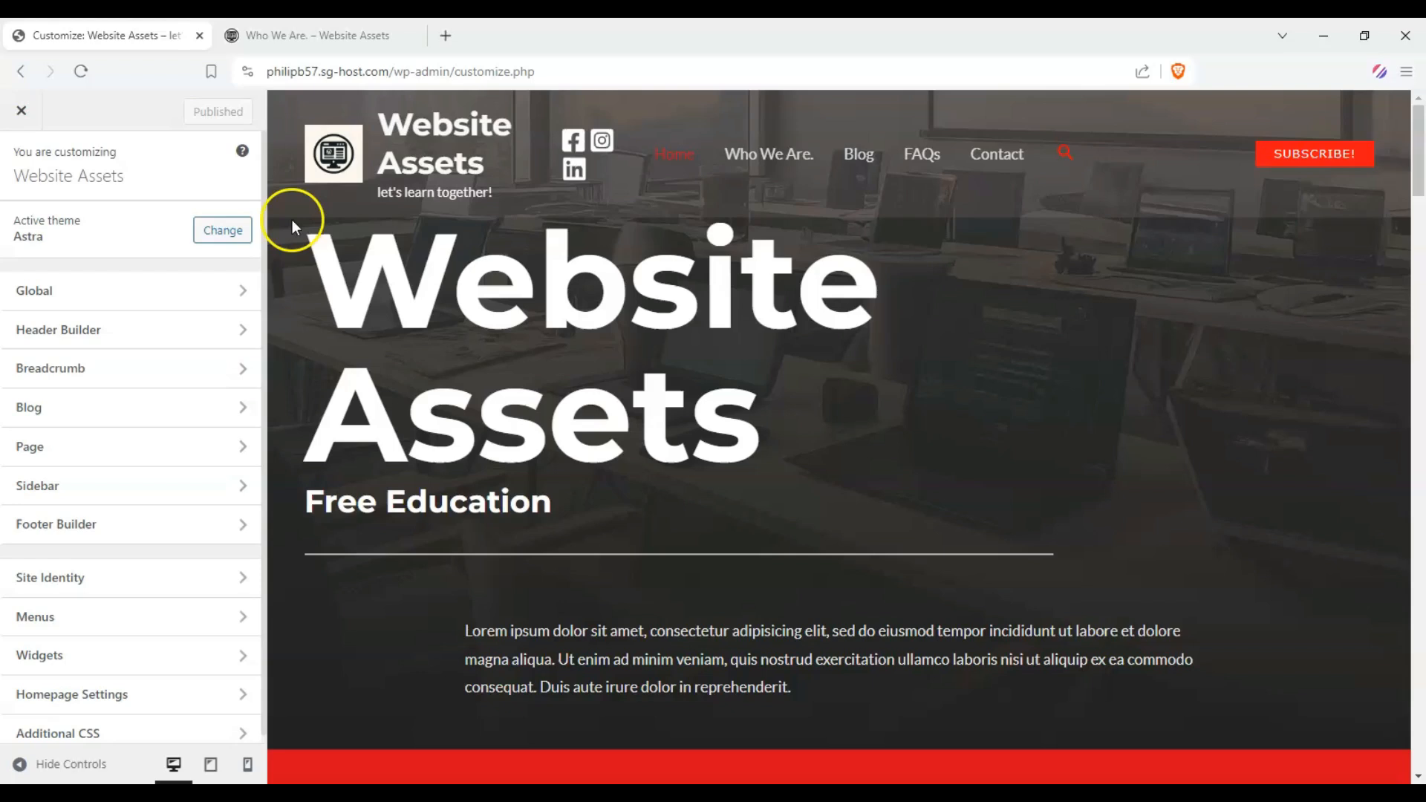
mouse_move(234, 203)
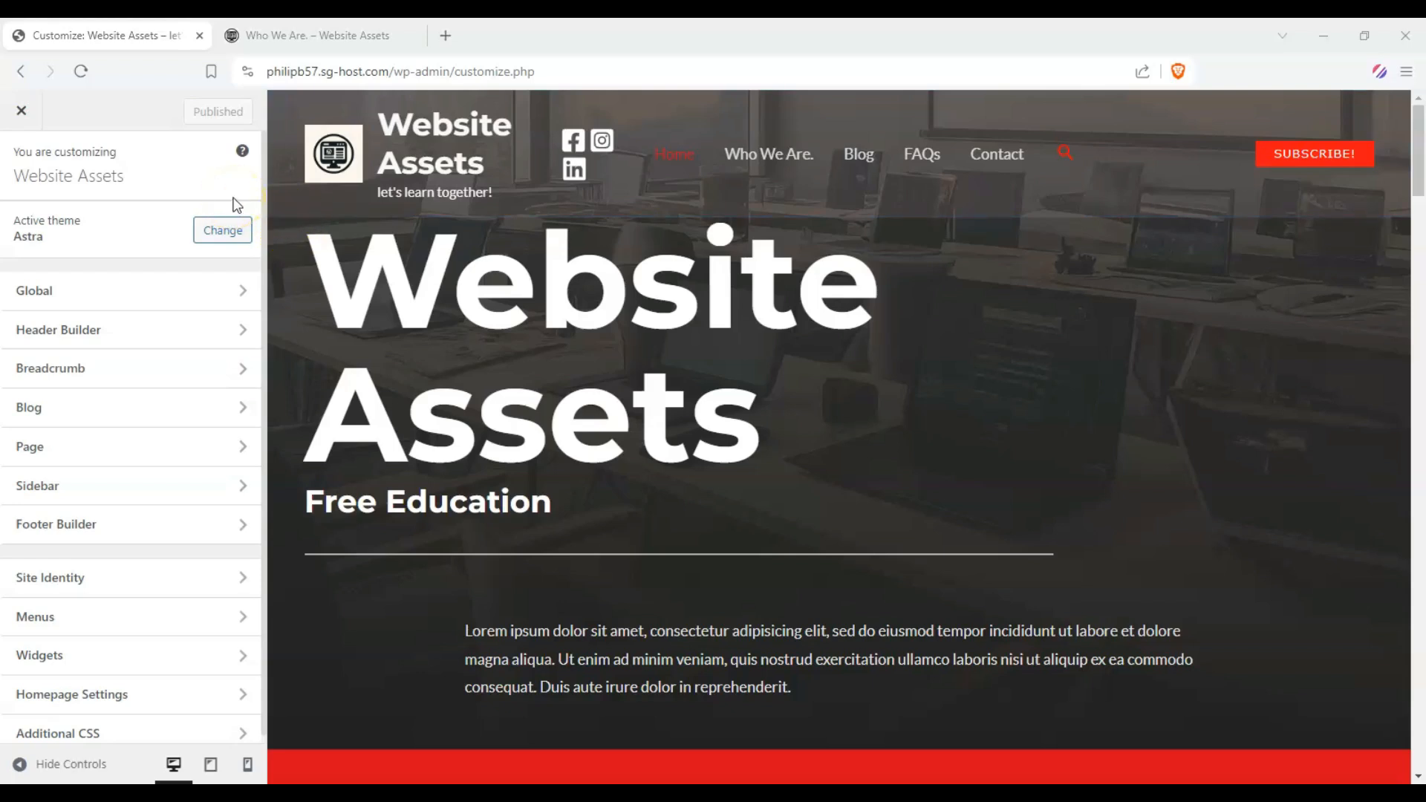
mouse_move(89, 452)
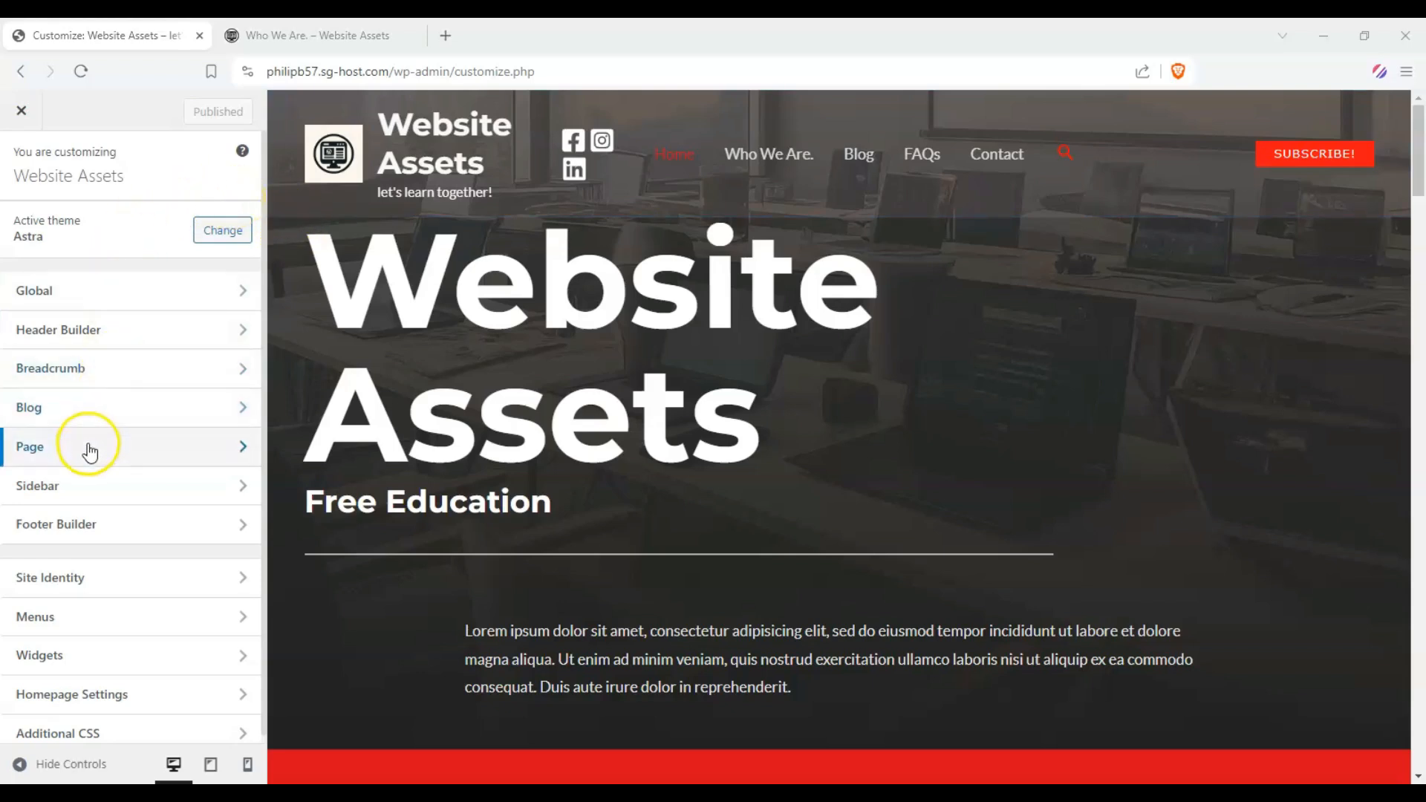
left_click(91, 446)
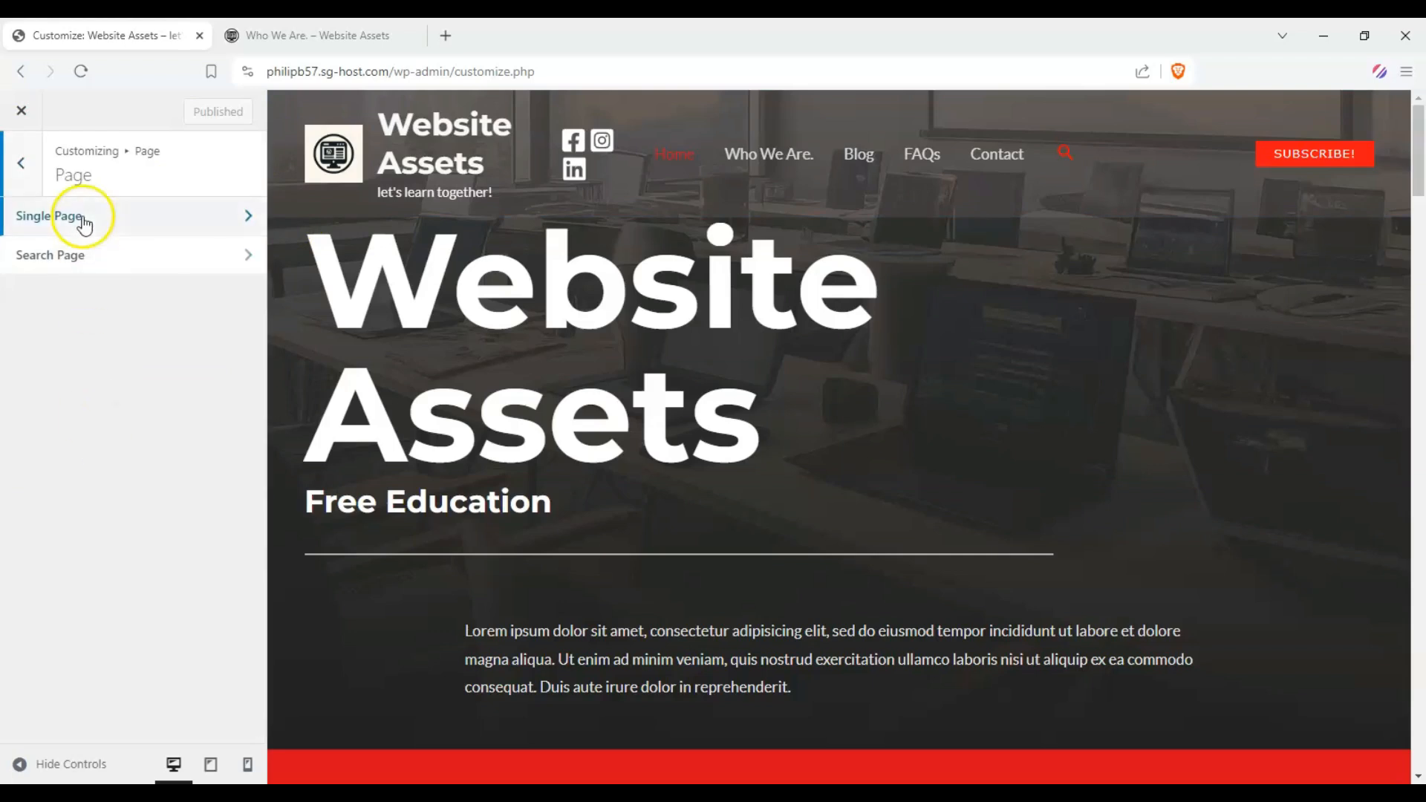
left_click(53, 215)
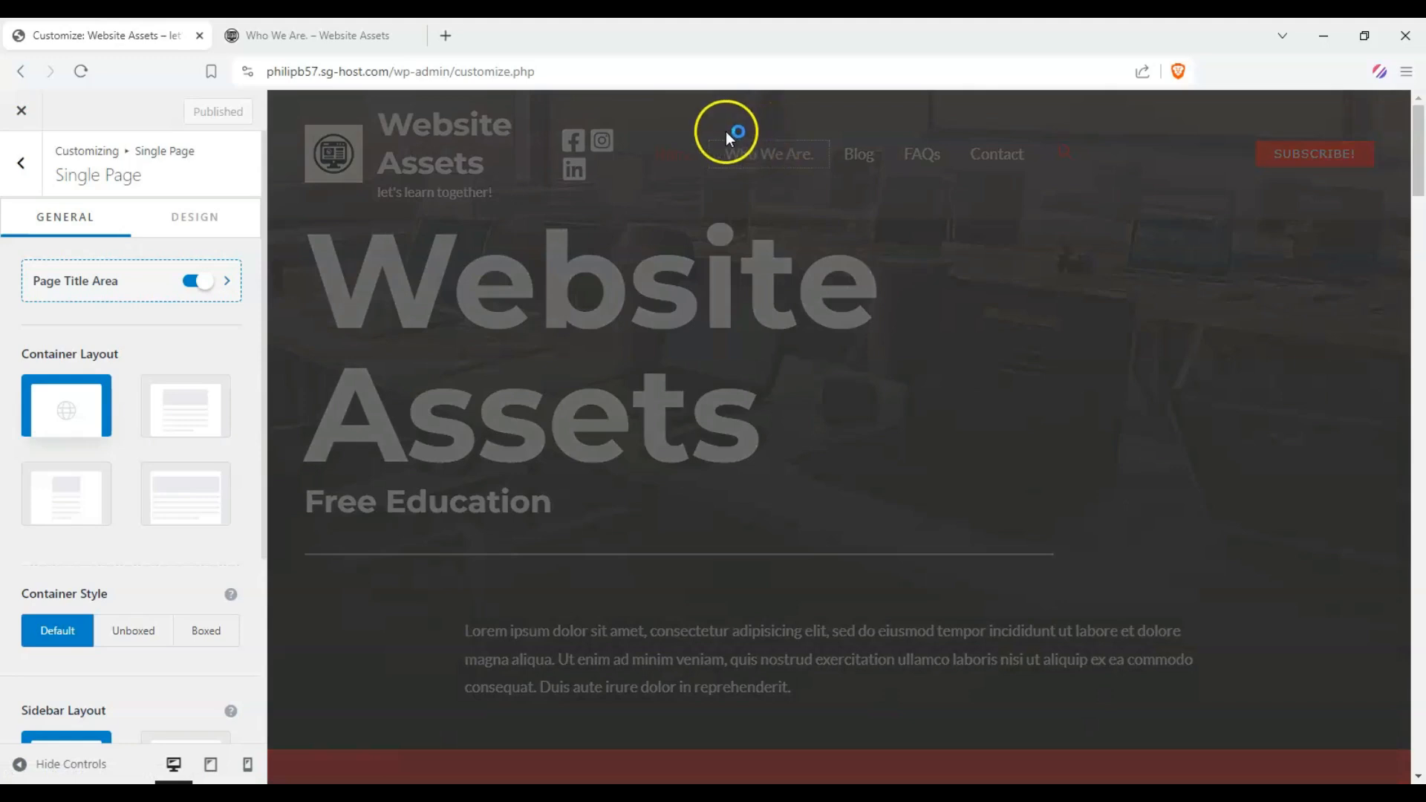
Preview Who We Are, trying Normal, Narrow, then Full Width single-page container layouts
left_click(766, 153)
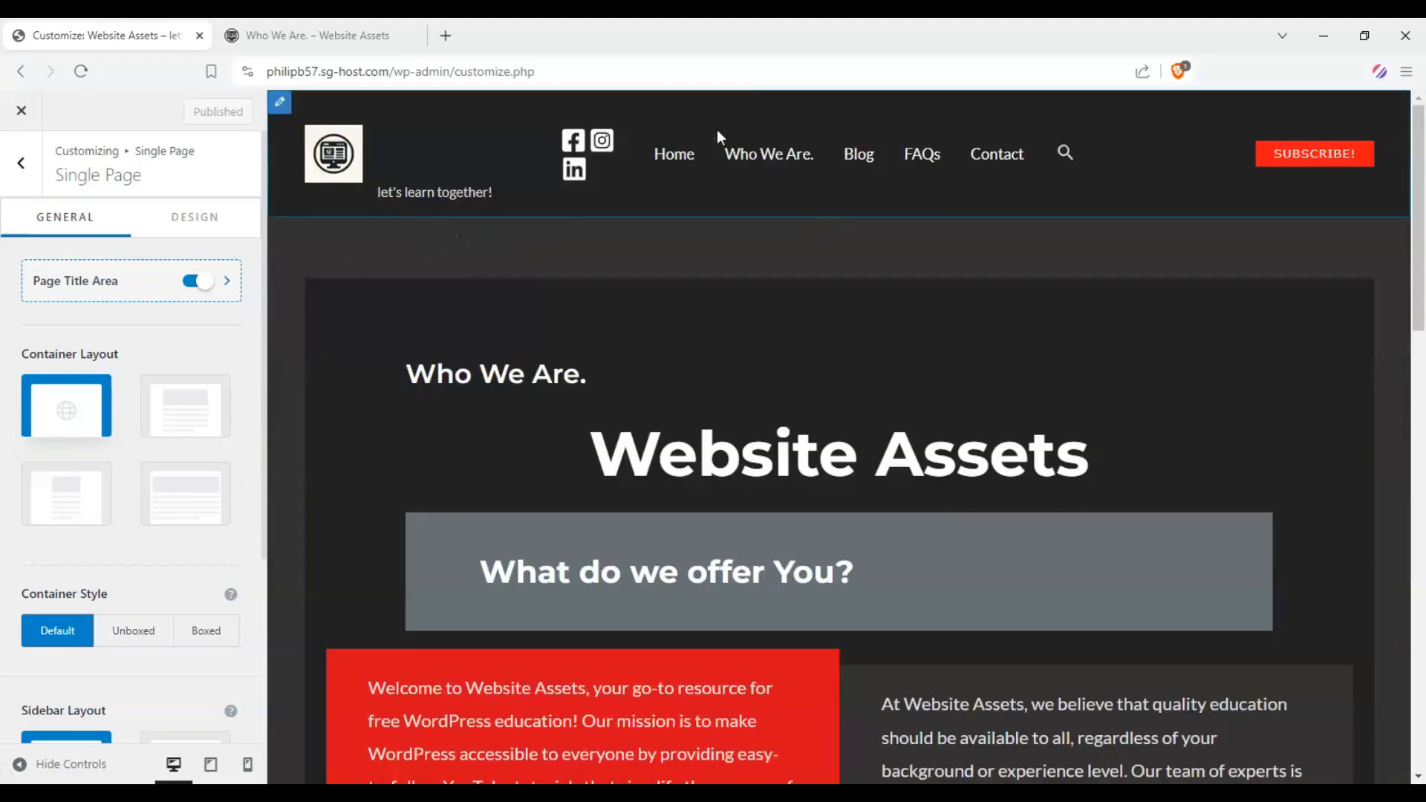
scroll("down", 3)
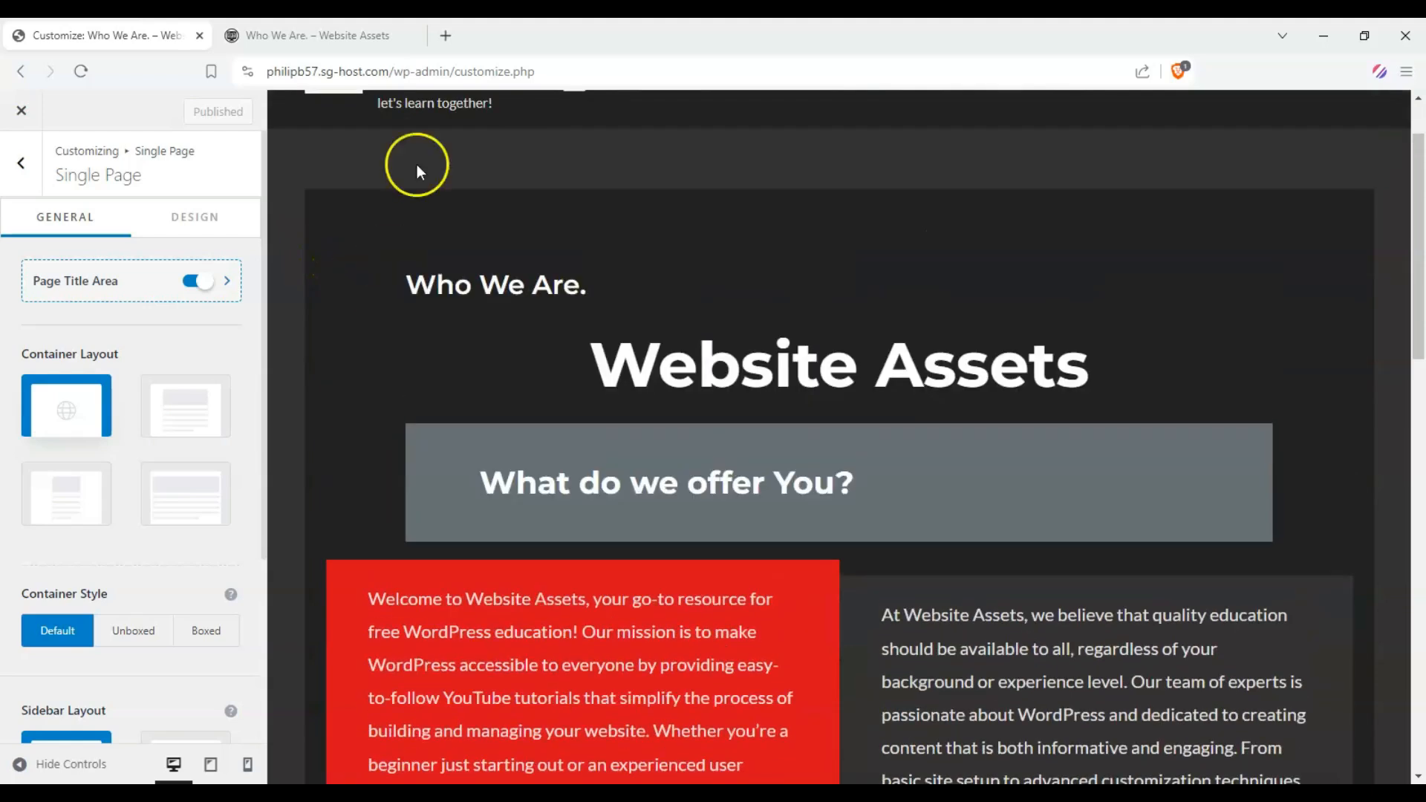
mouse_move(349, 100)
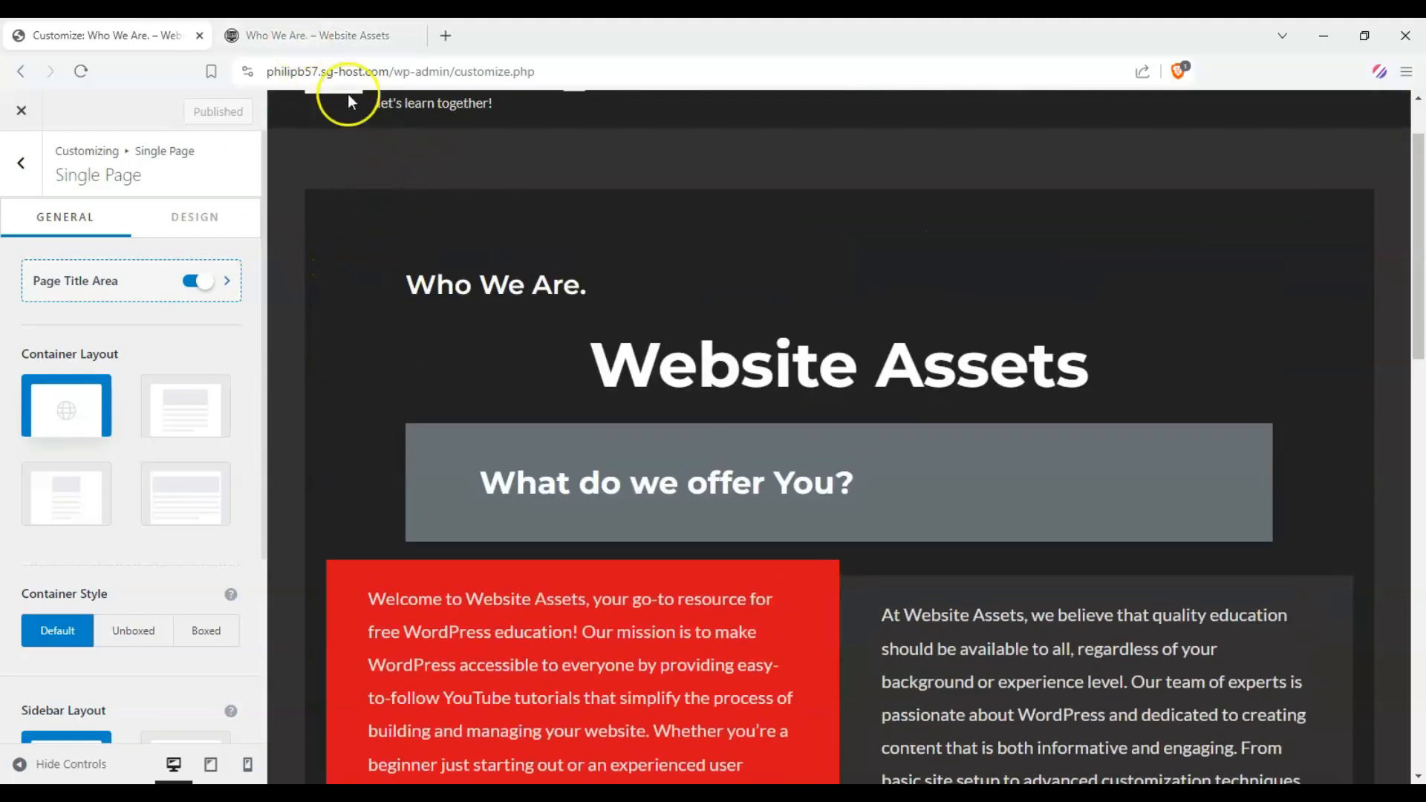
mouse_move(184, 406)
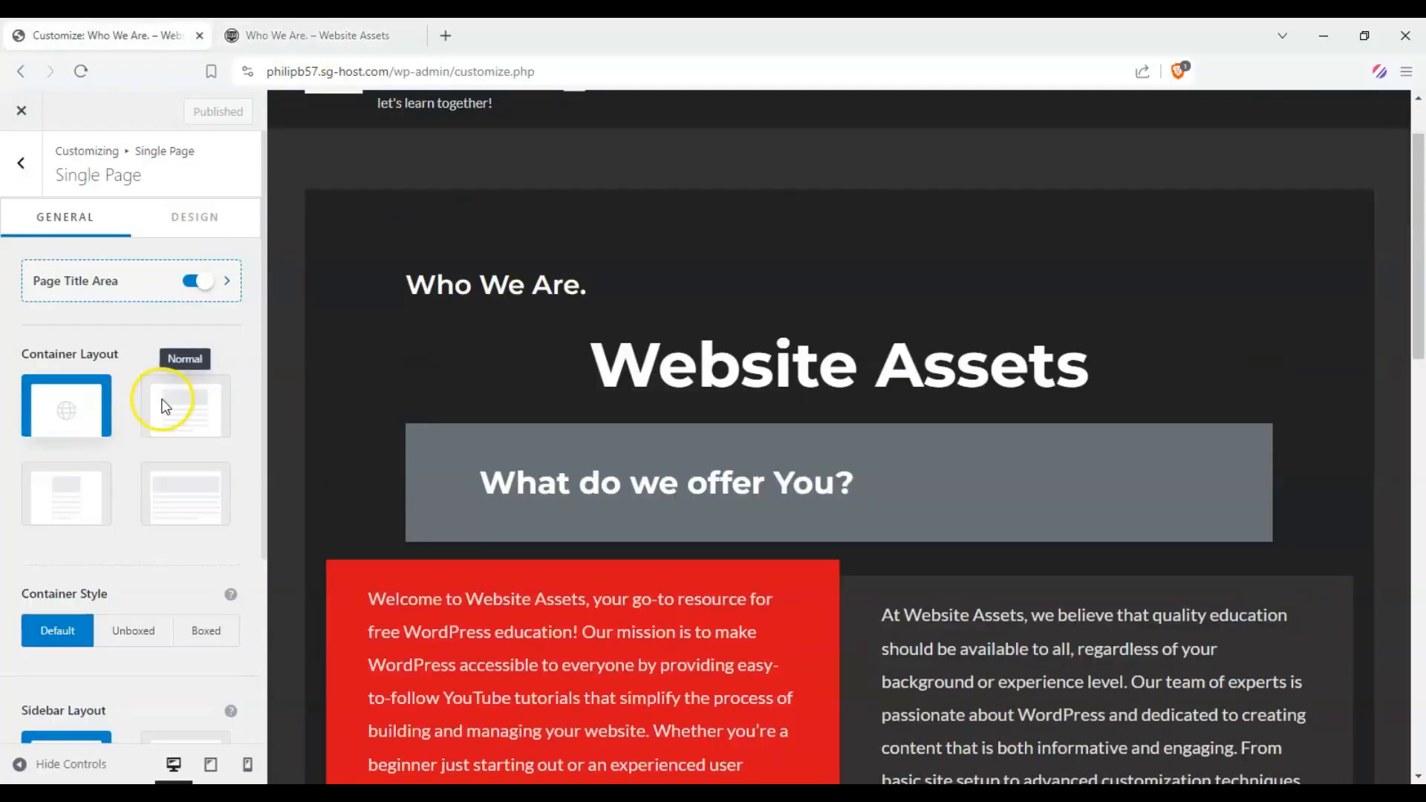
left_click(185, 405)
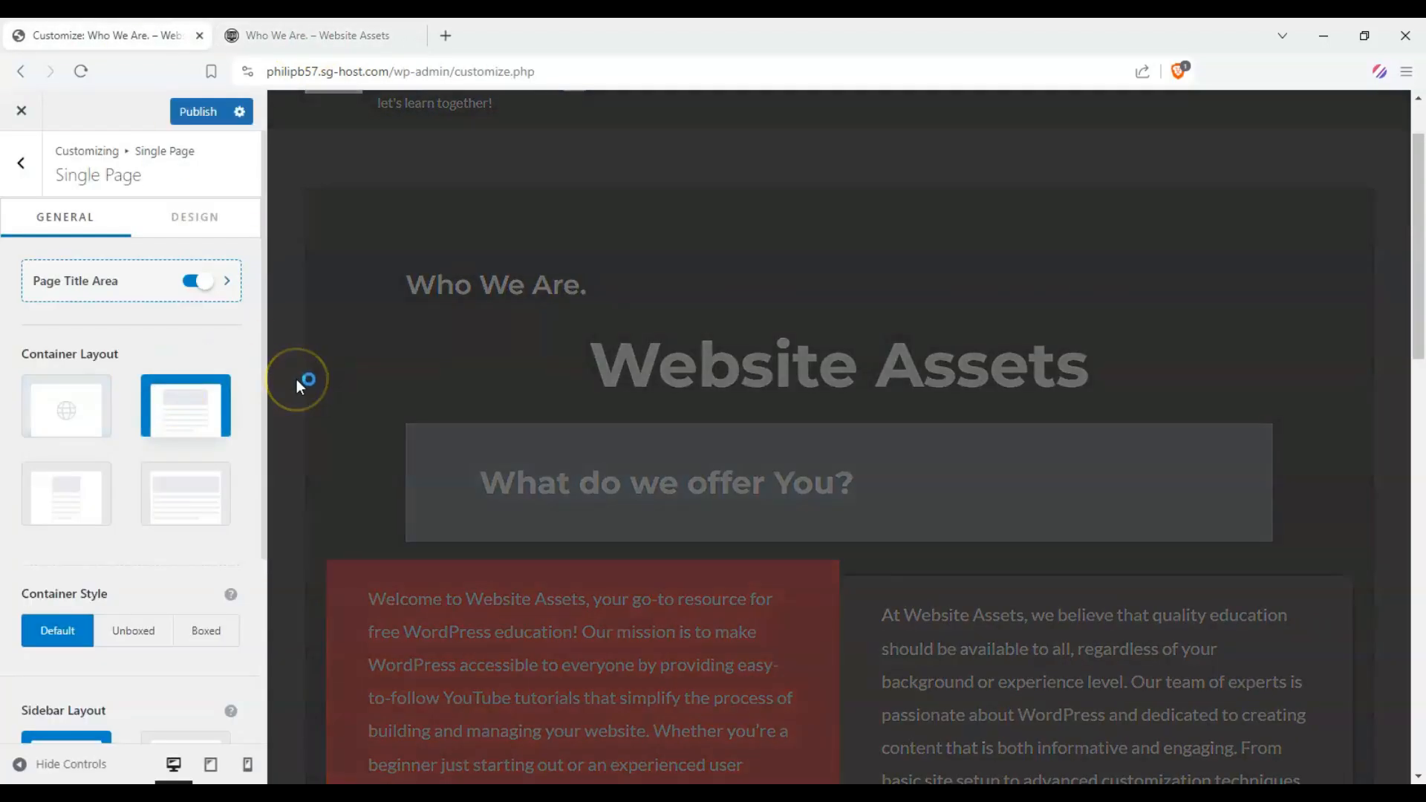
mouse_move(308, 380)
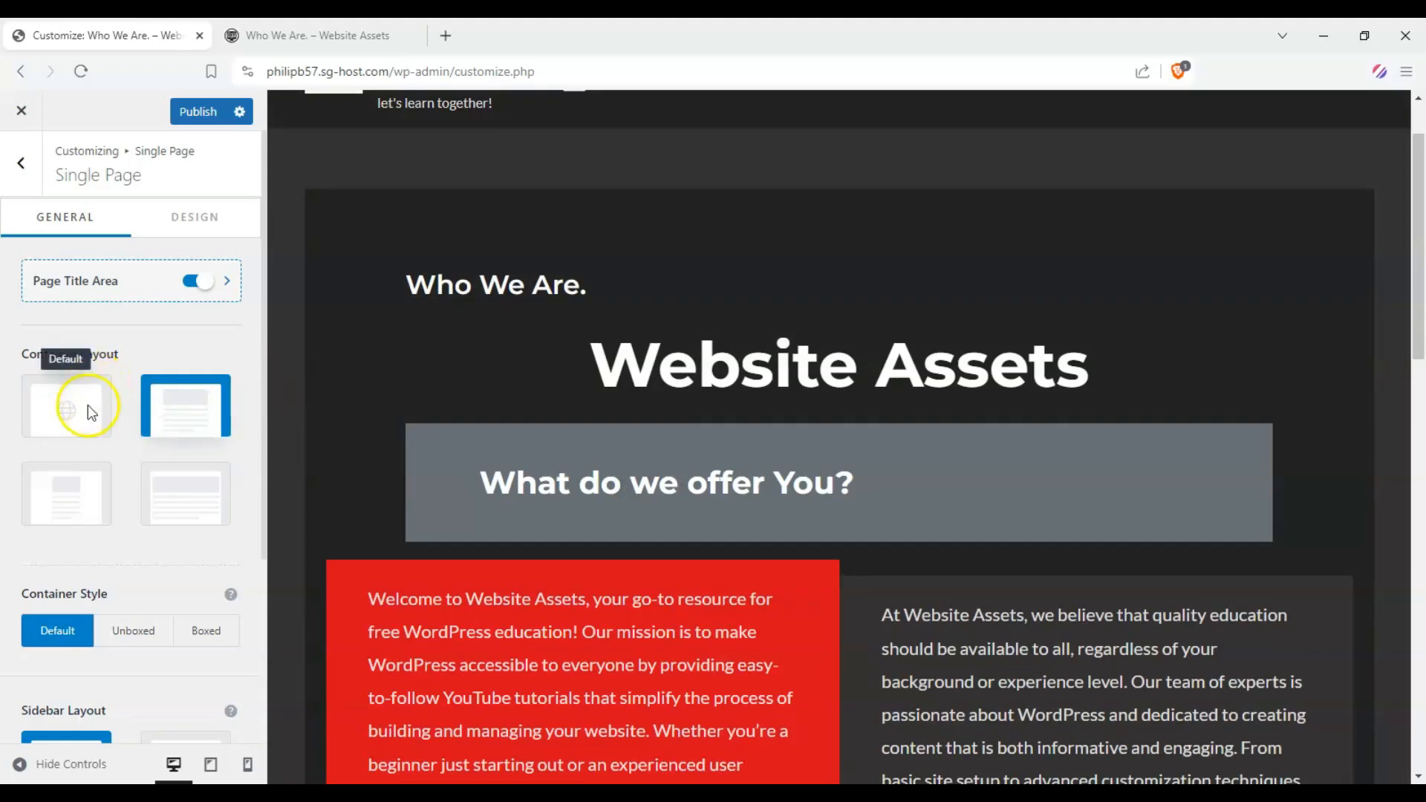
mouse_move(32, 482)
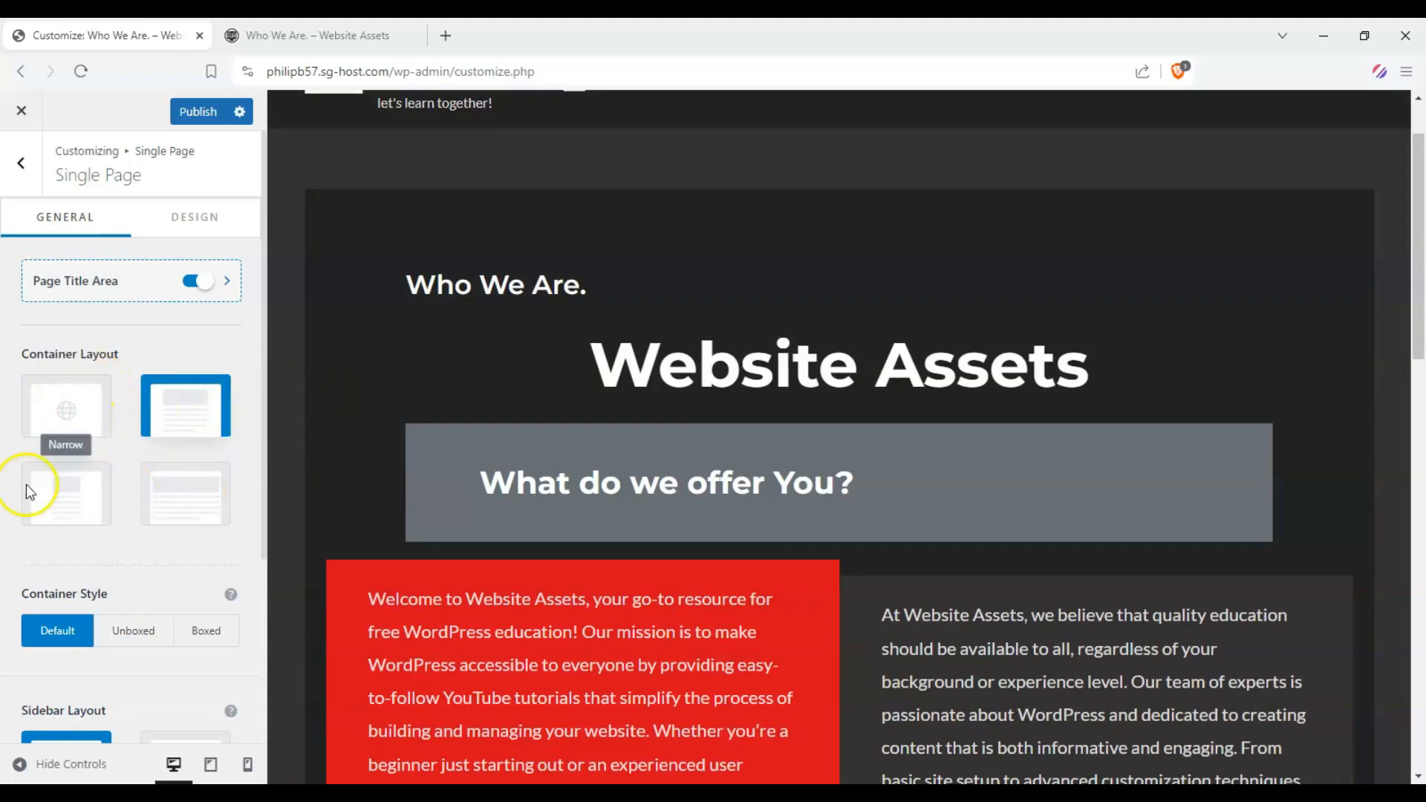
left_click(65, 494)
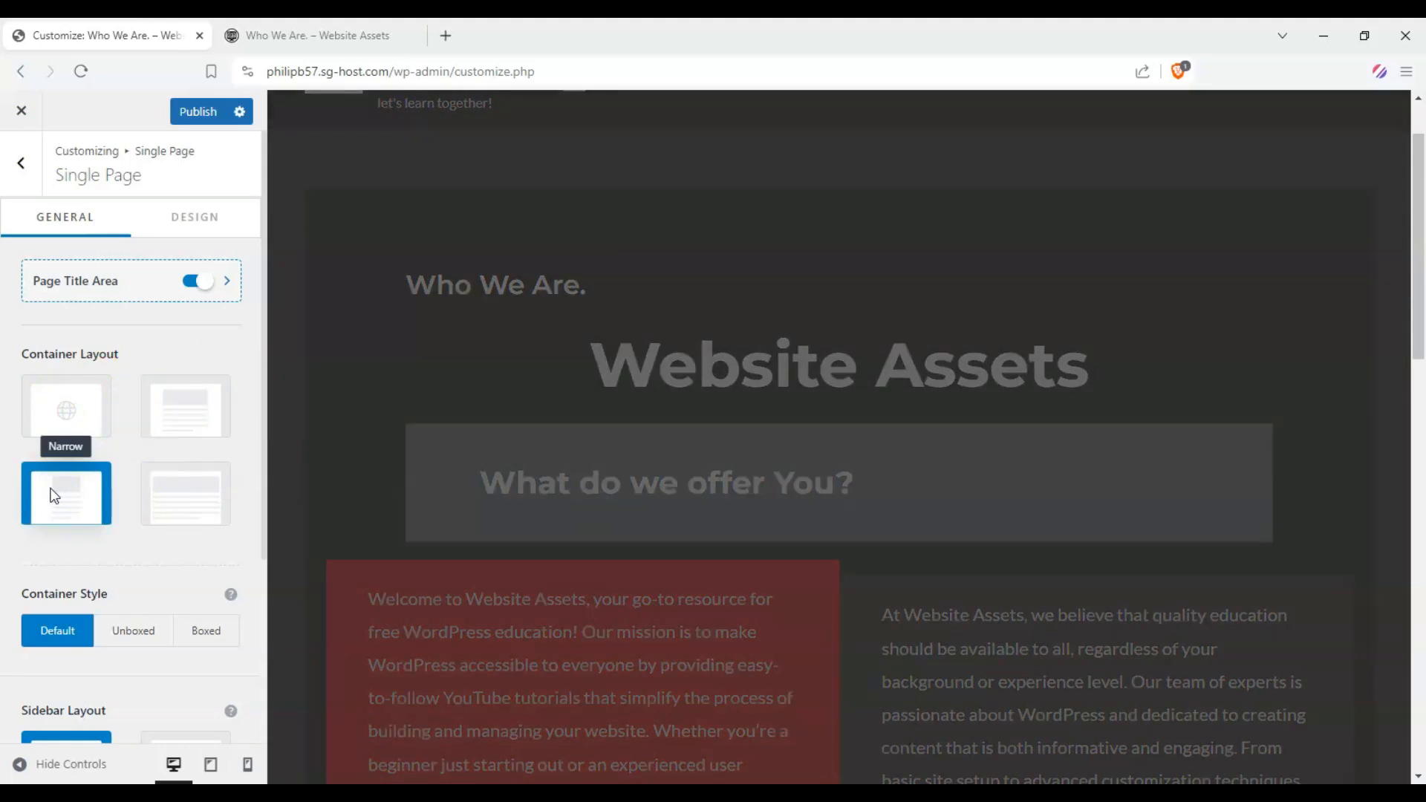
scroll("down", 3)
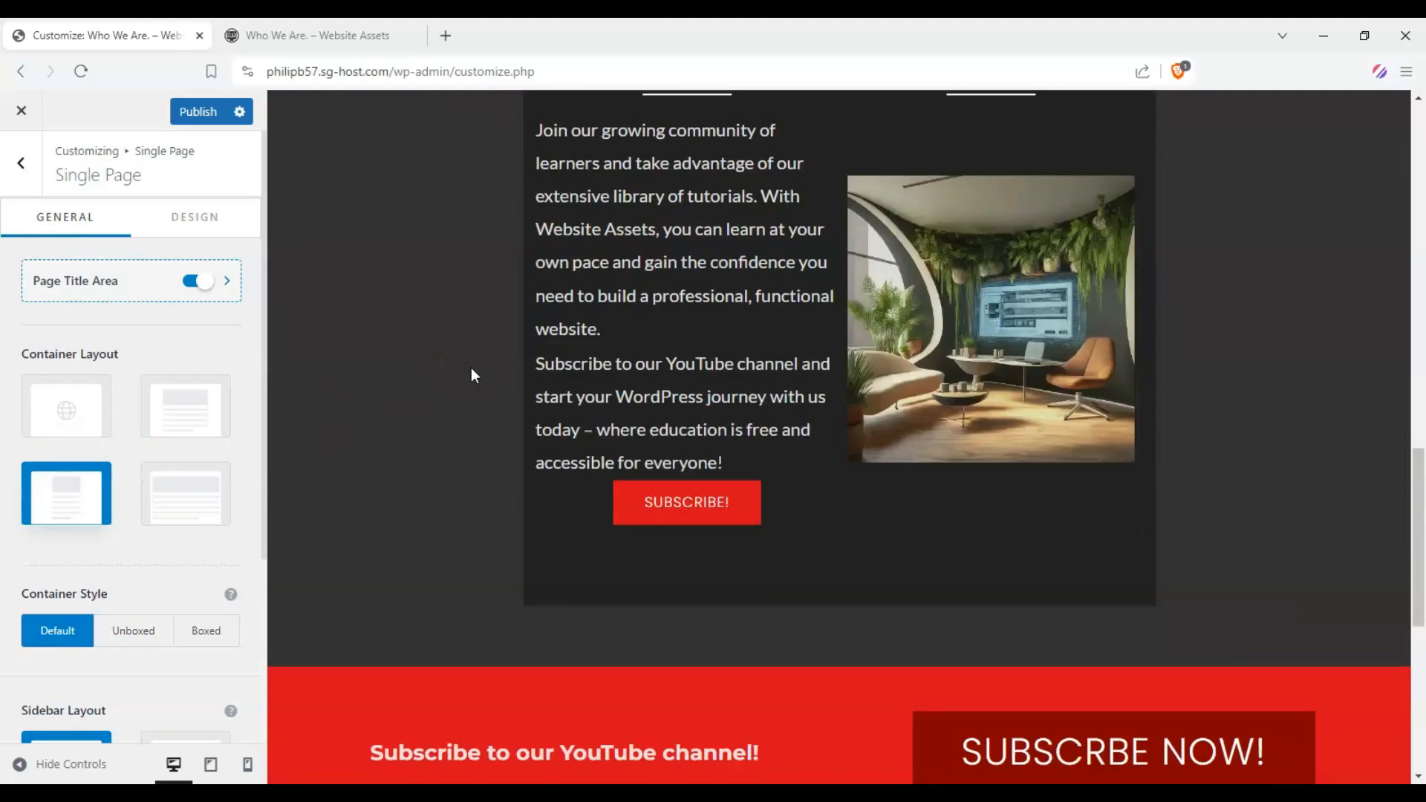
left_click(185, 494)
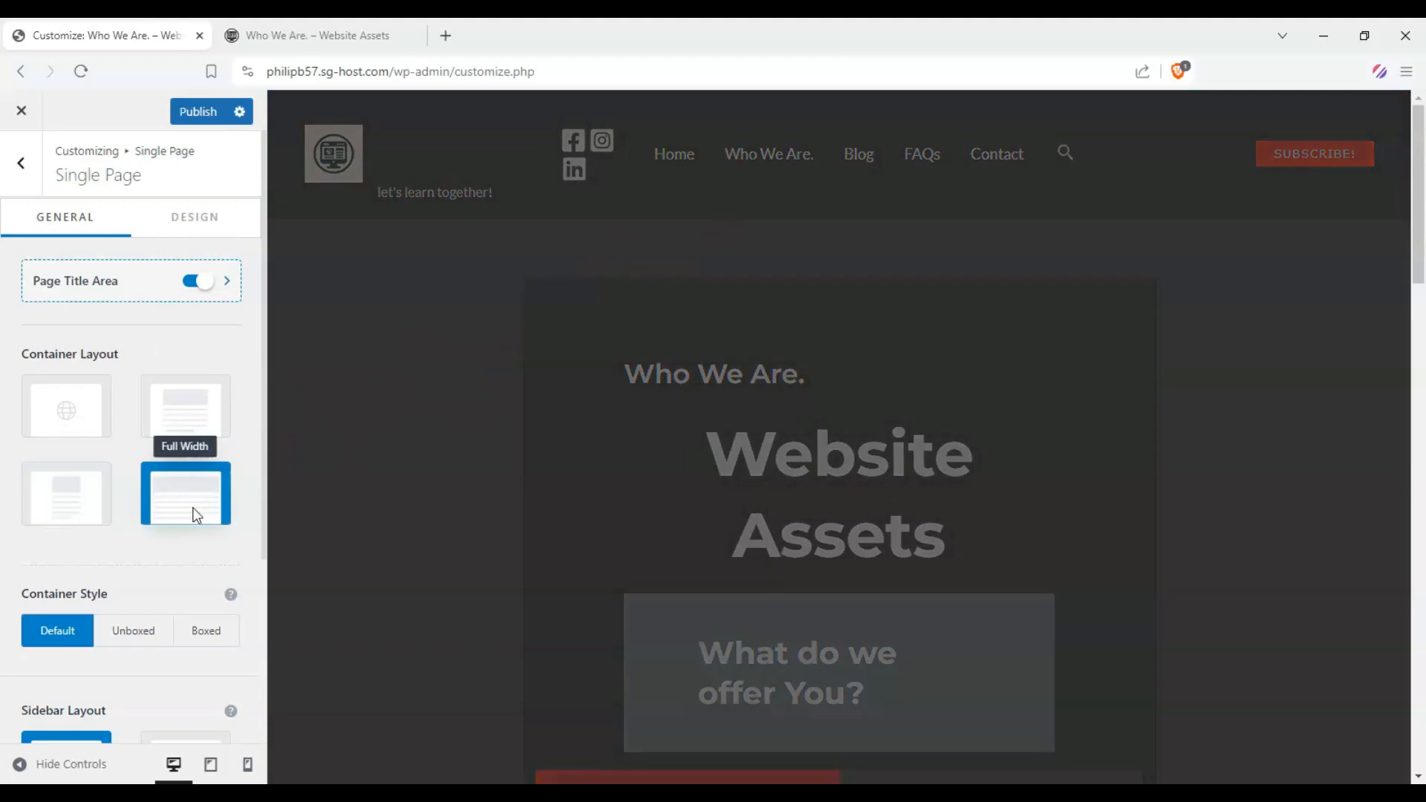
Apply the Full Width container layout and try the Boxed container style
left_click(185, 493)
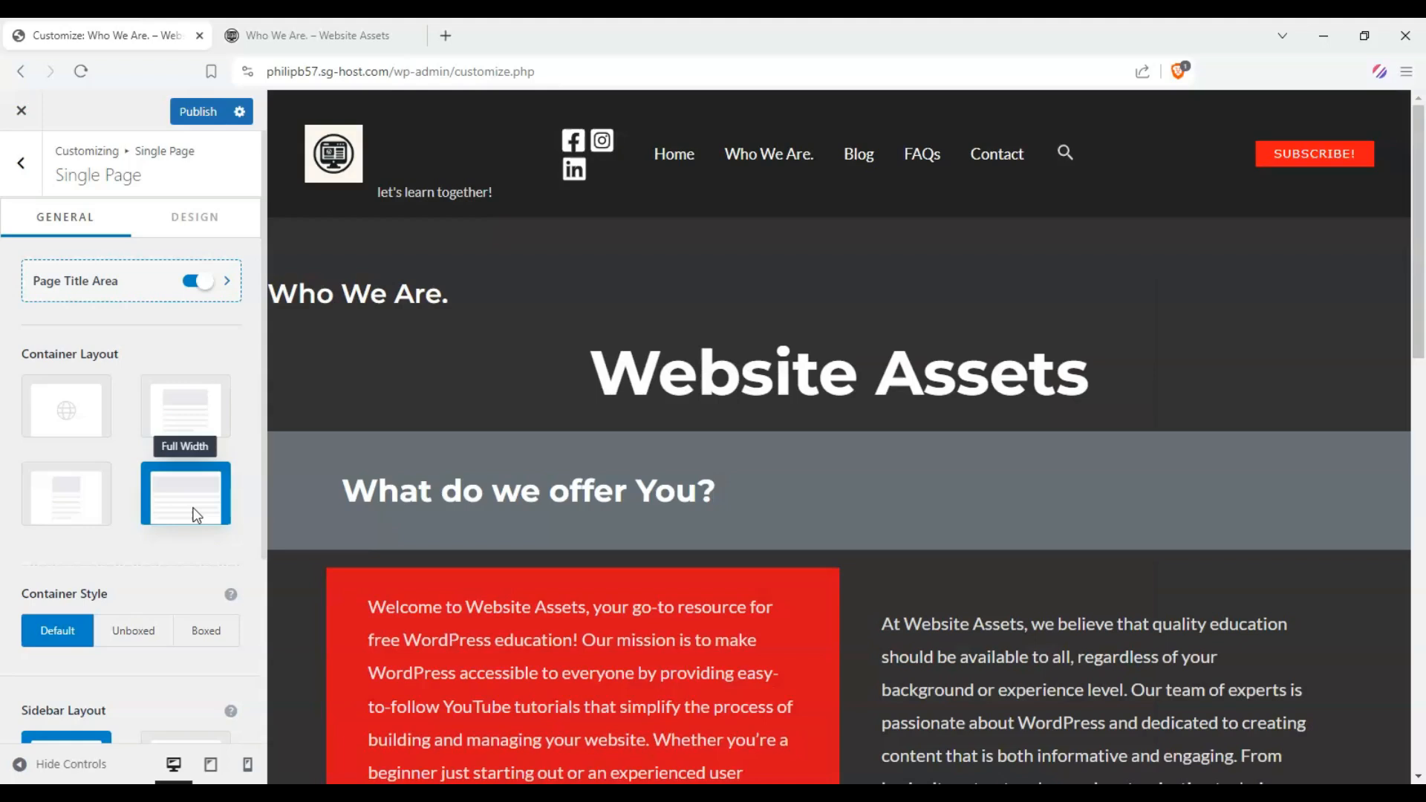
scroll("down", 3)
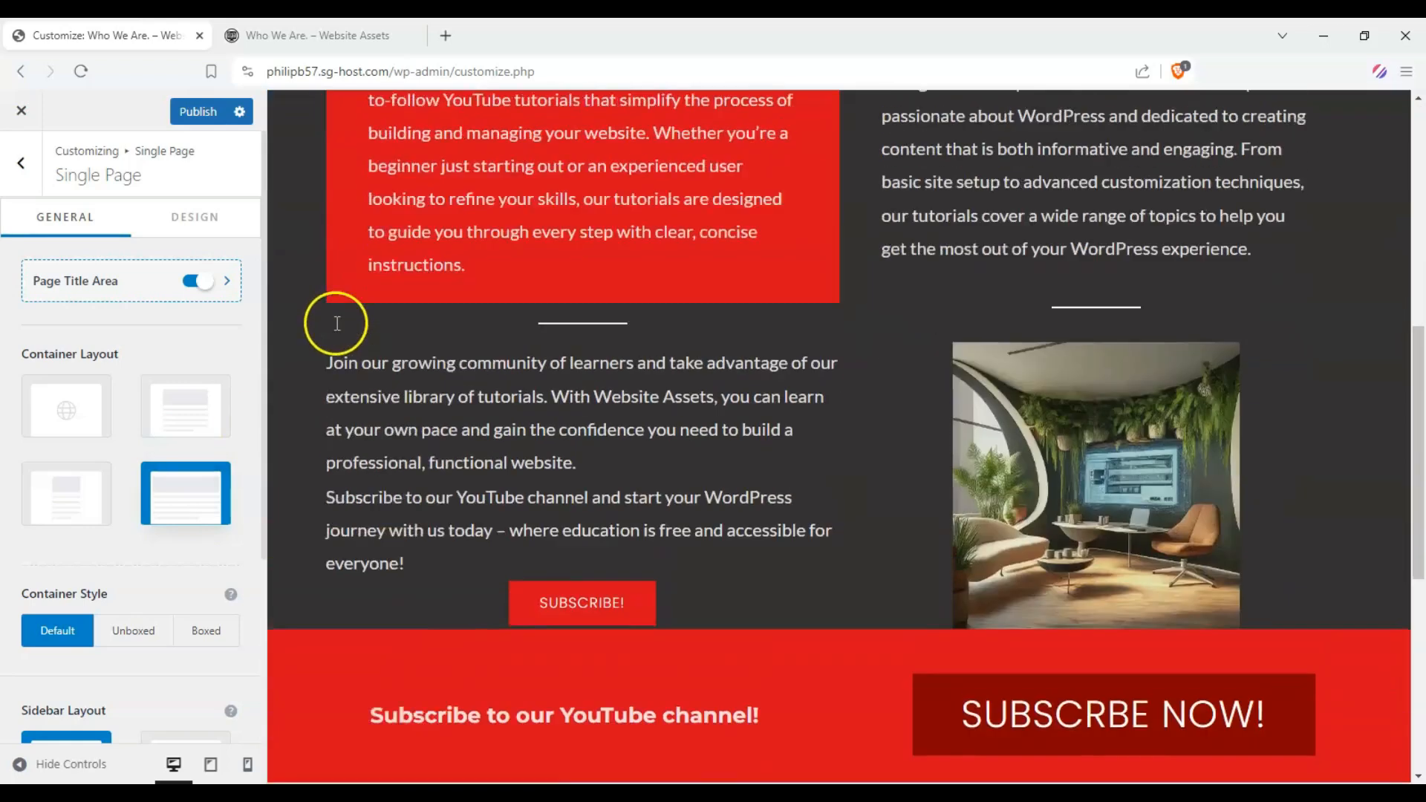
scroll("up", 3)
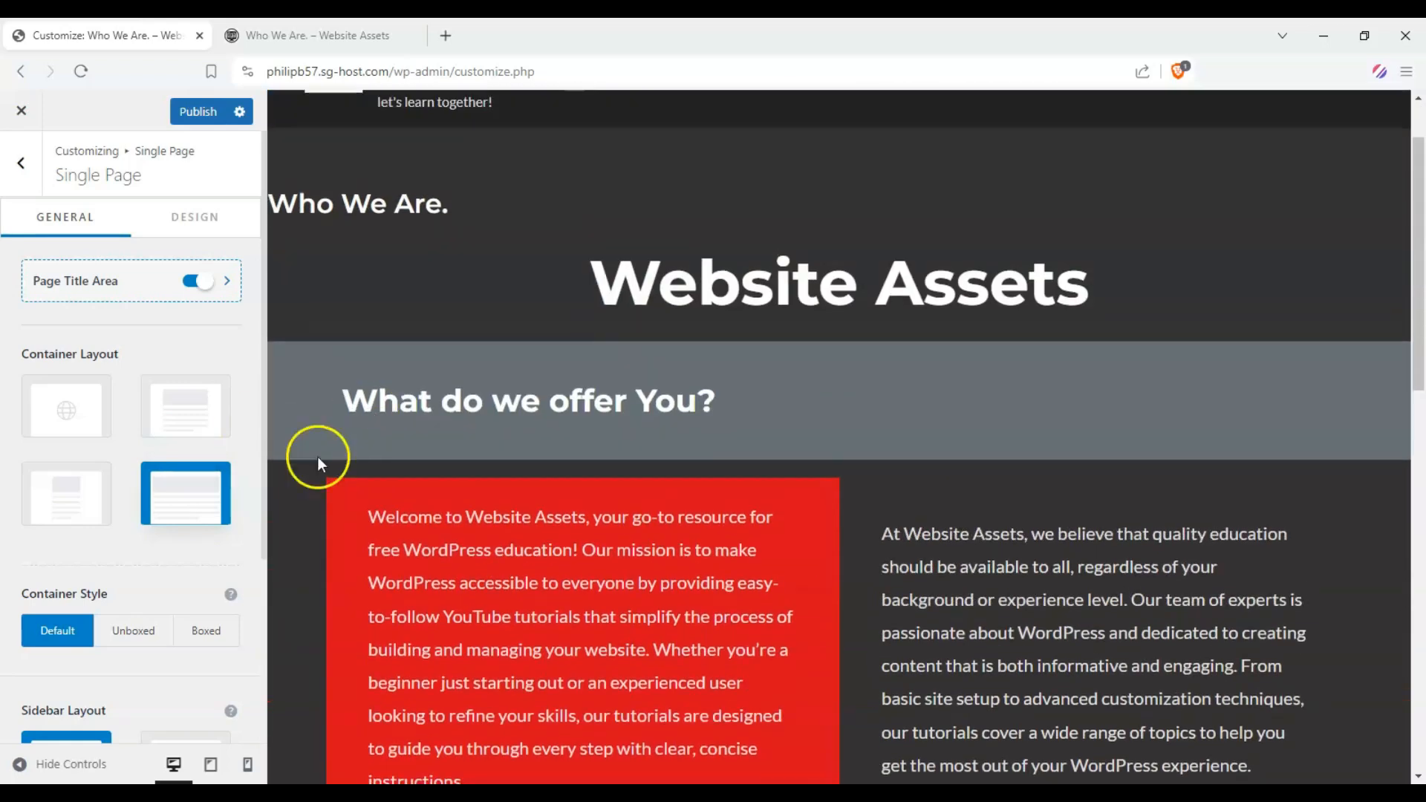
left_click(207, 631)
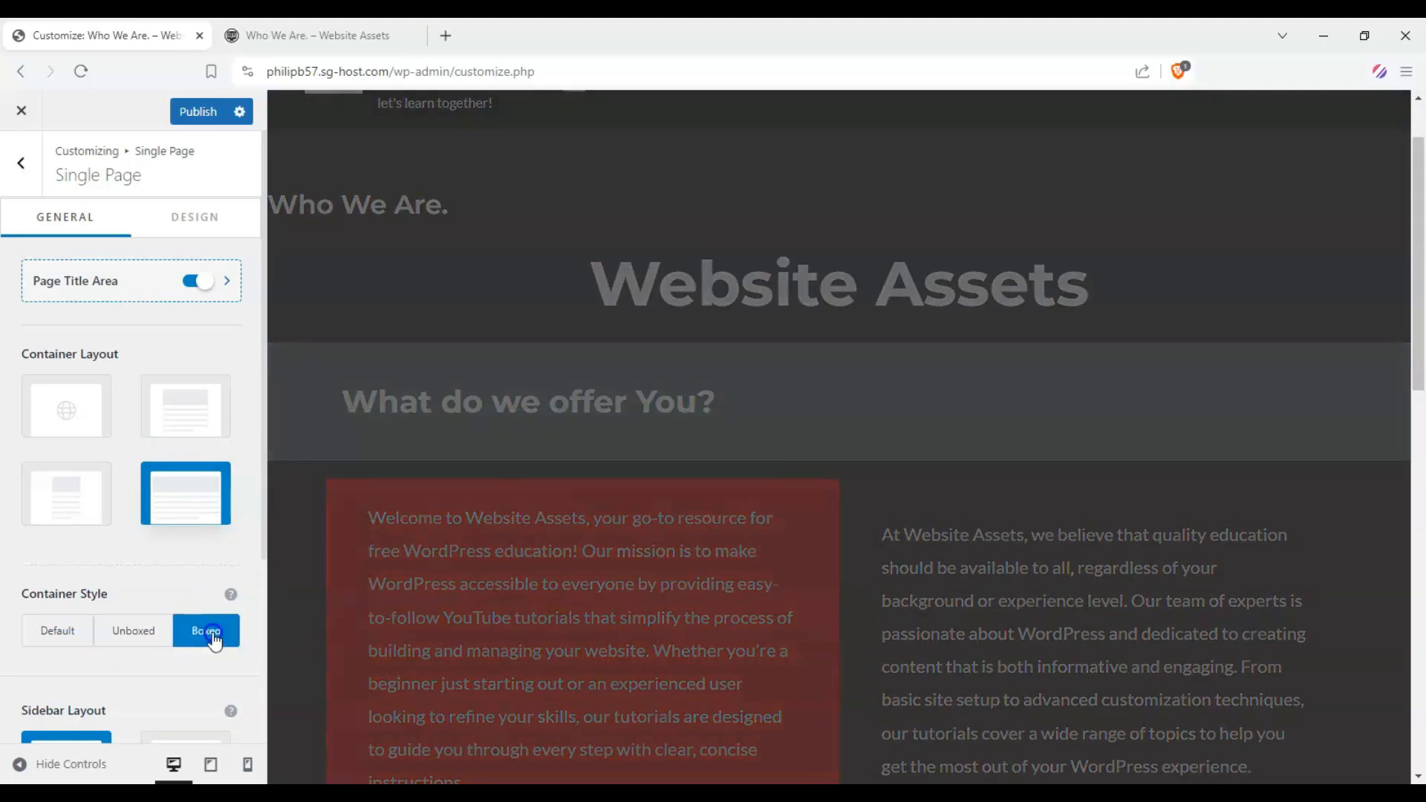
left_click(206, 631)
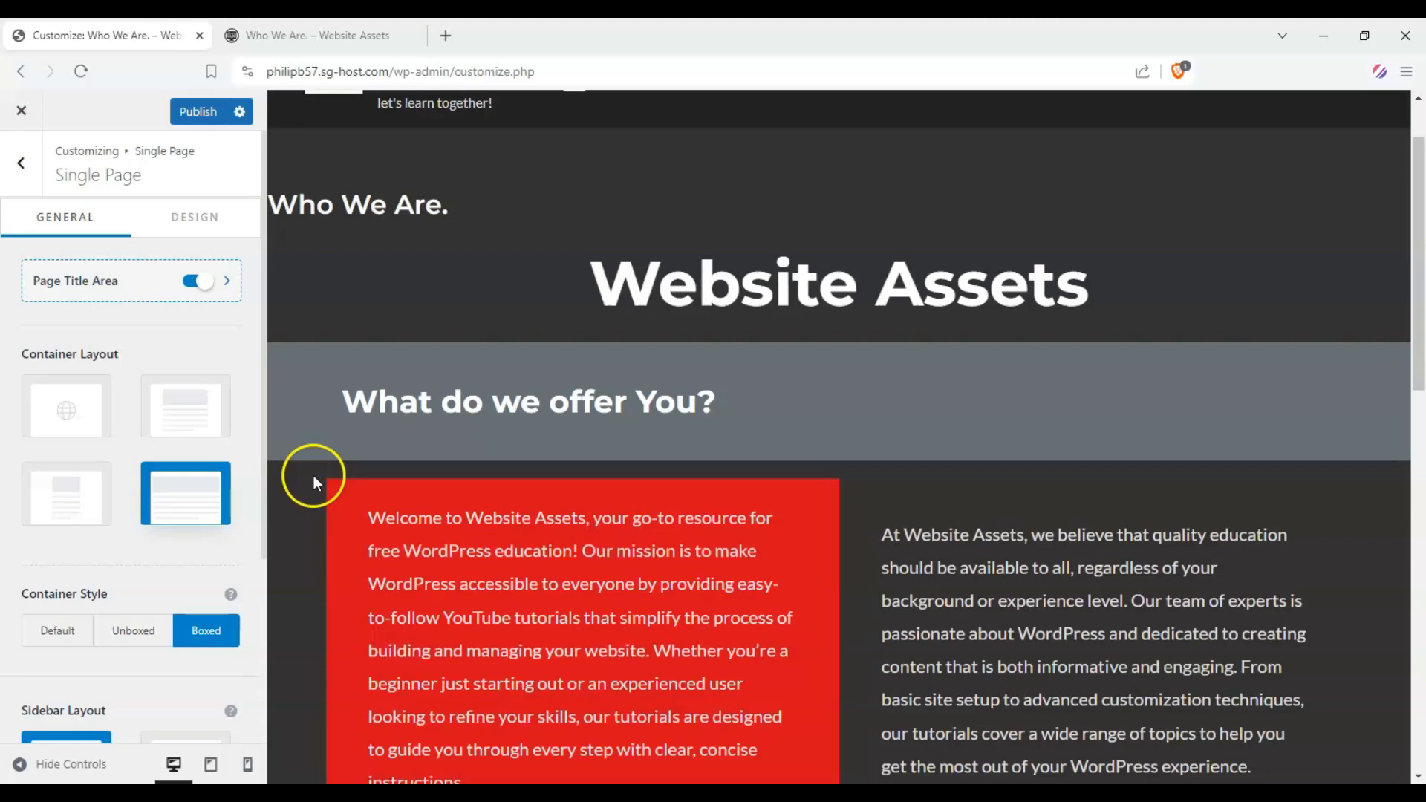
Return container style to Default, publish, and view the live Who We Are page
left_click(57, 630)
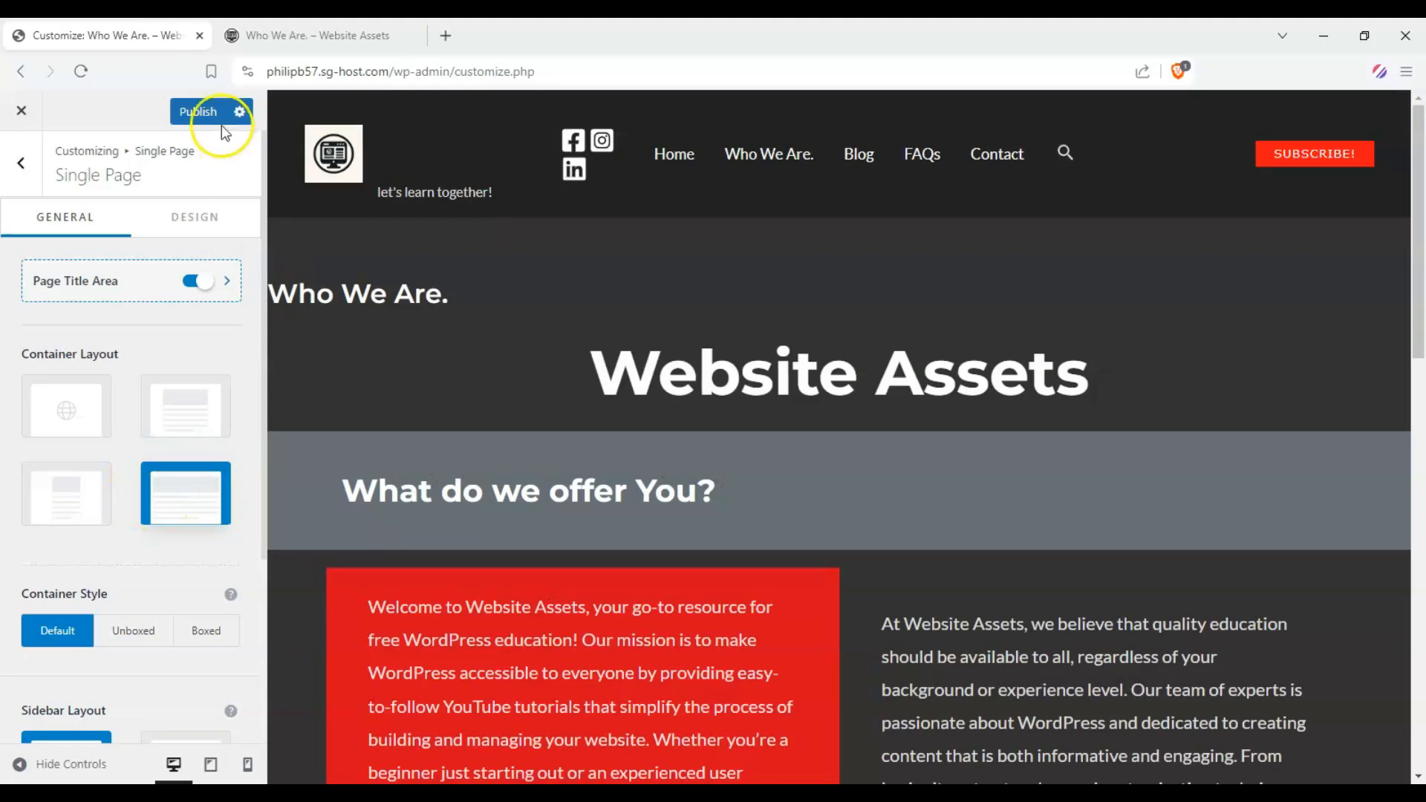
left_click(199, 110)
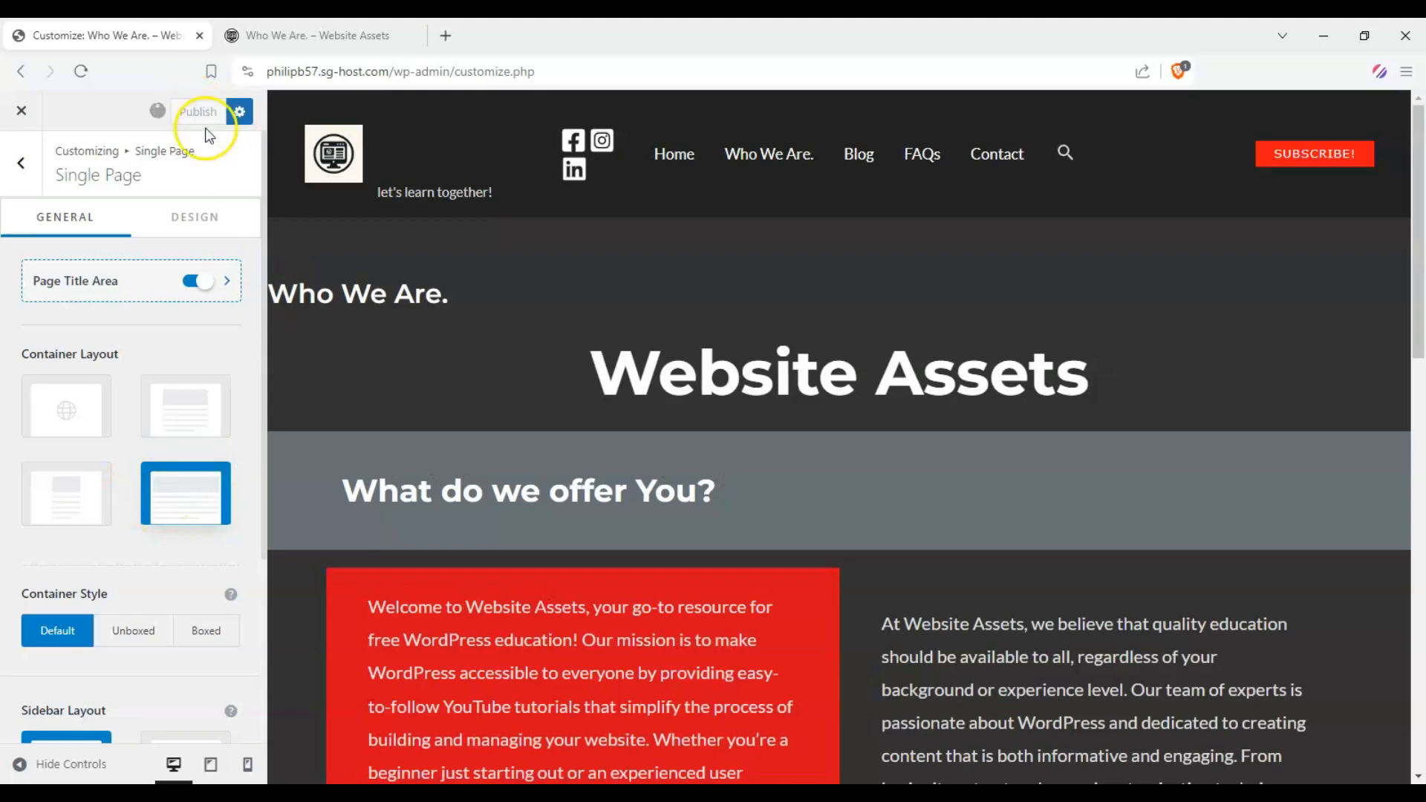
left_click(313, 35)
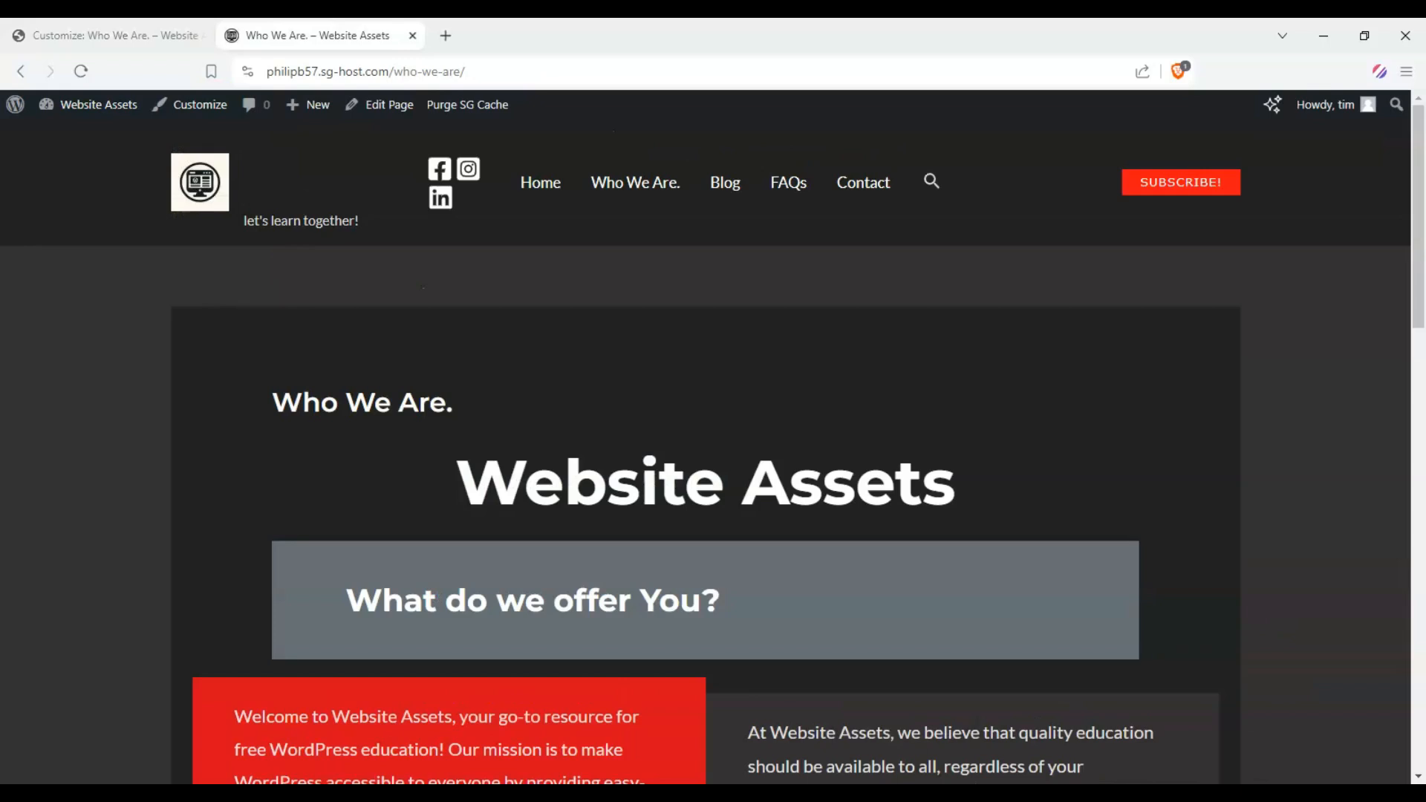
Reload the Who We Are page and scroll to confirm the full-width content
left_click(80, 71)
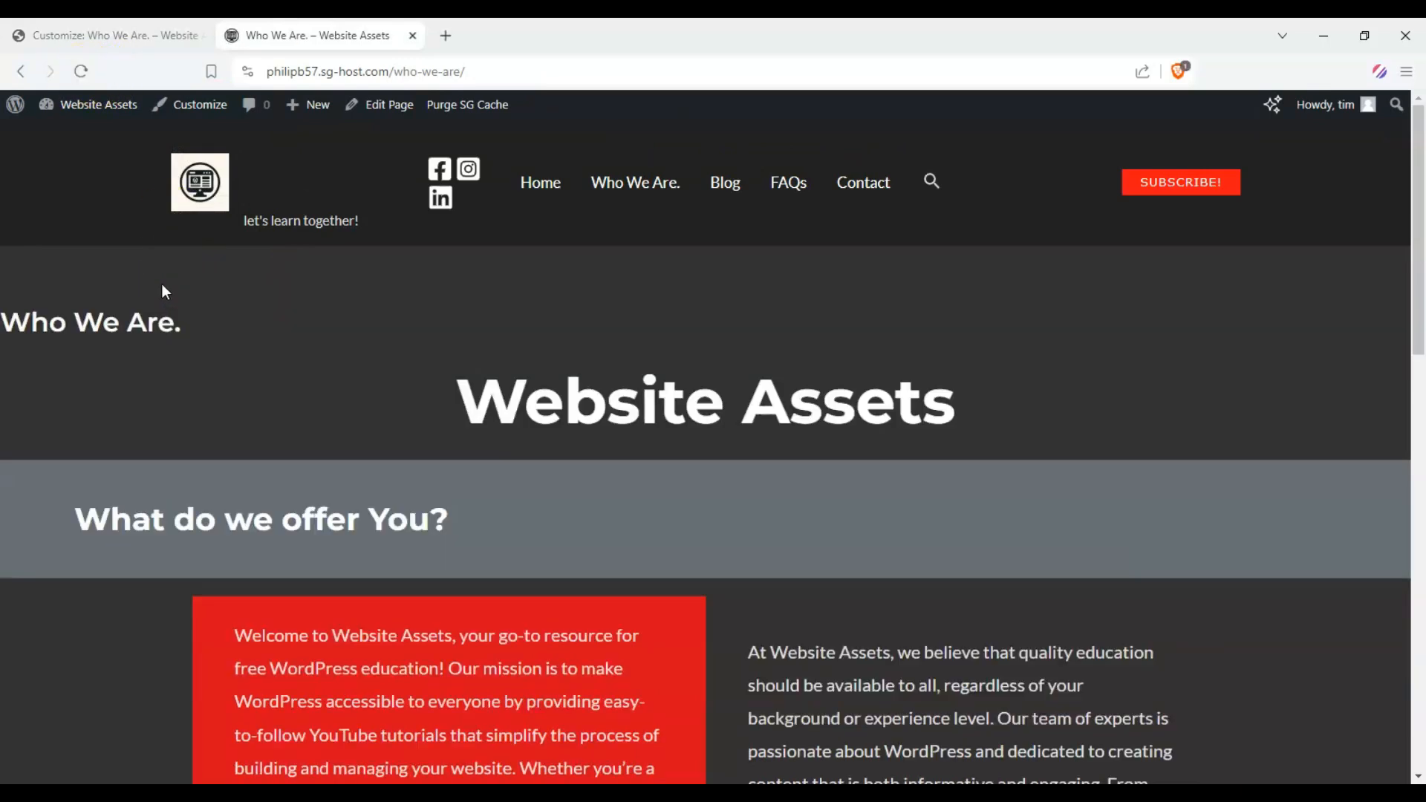
scroll("down", 3)
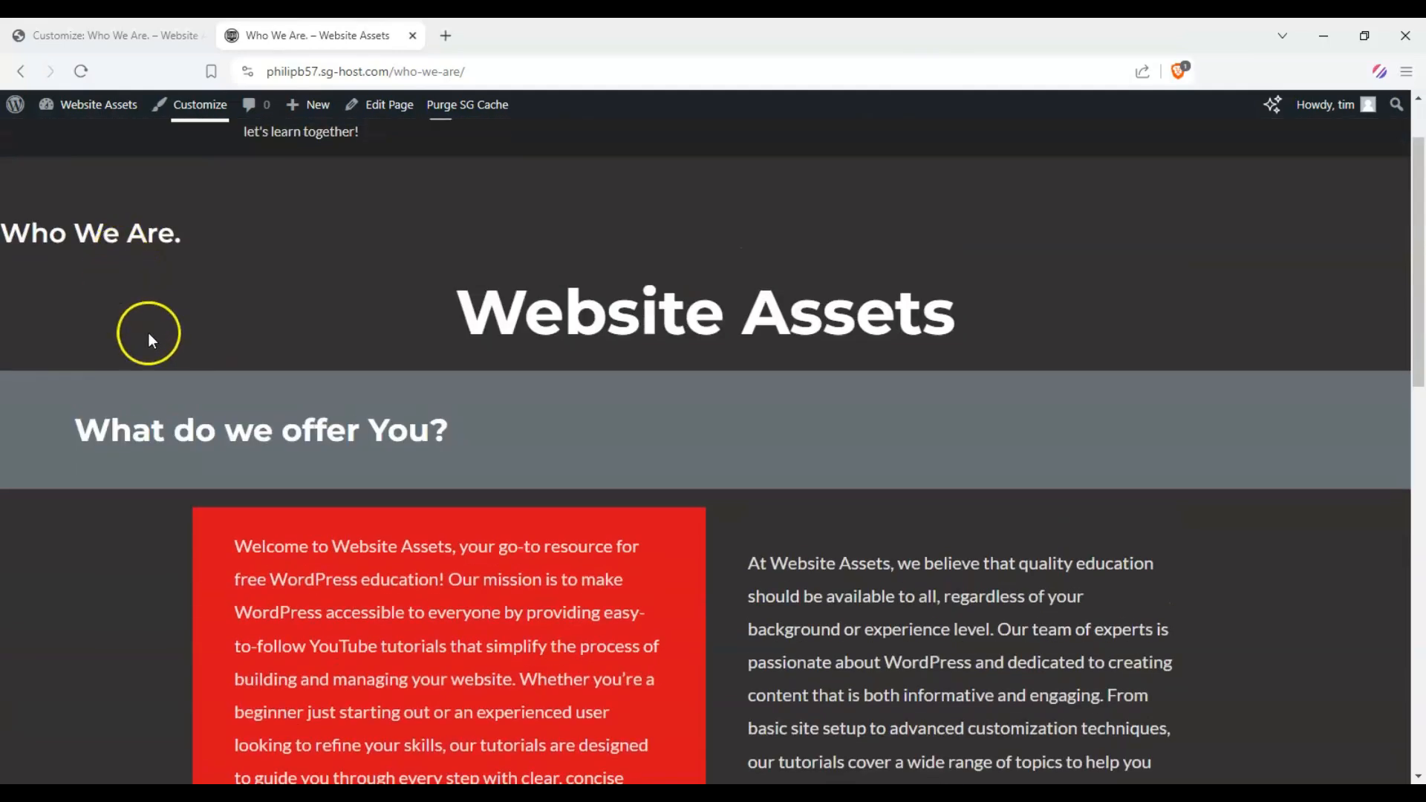
scroll("up", 3)
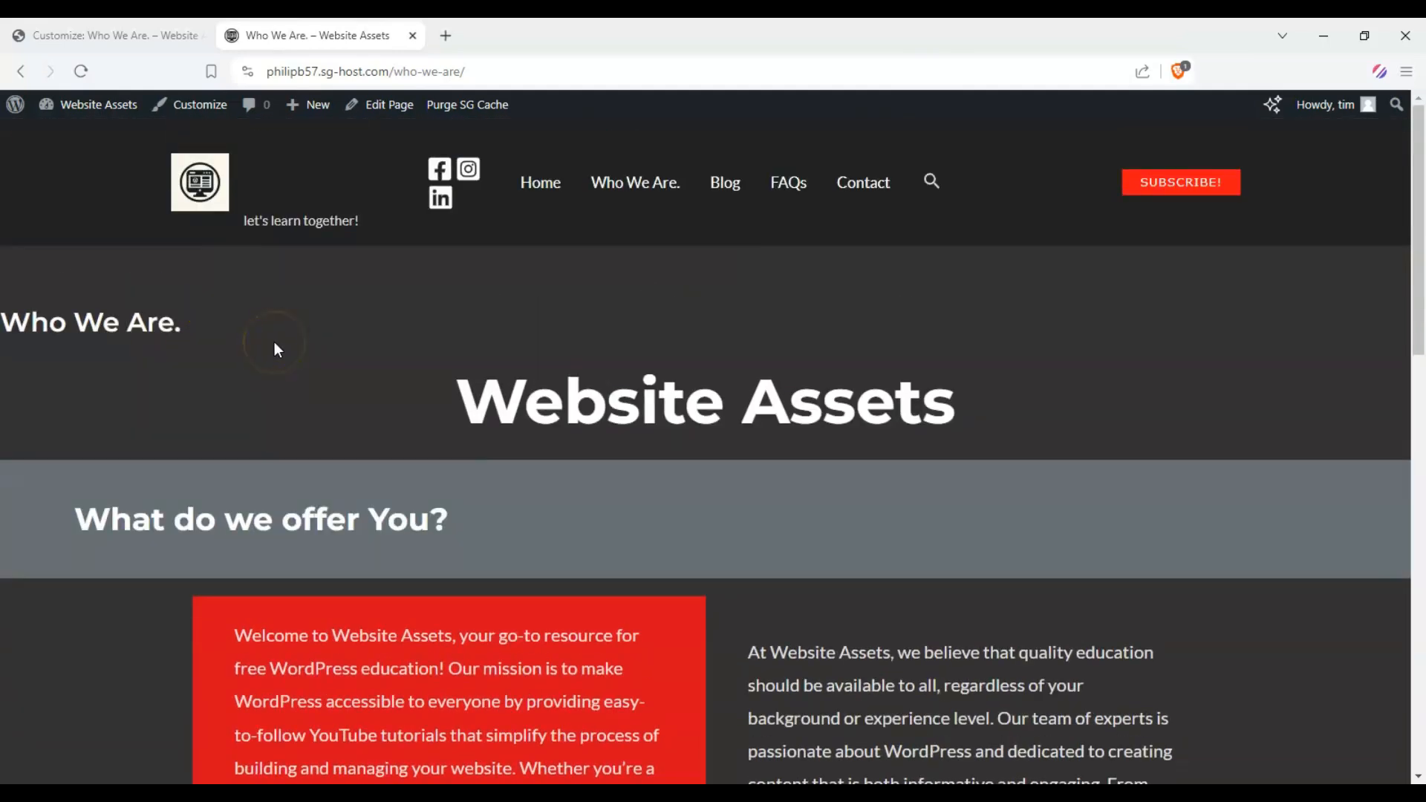
scroll("down", 3)
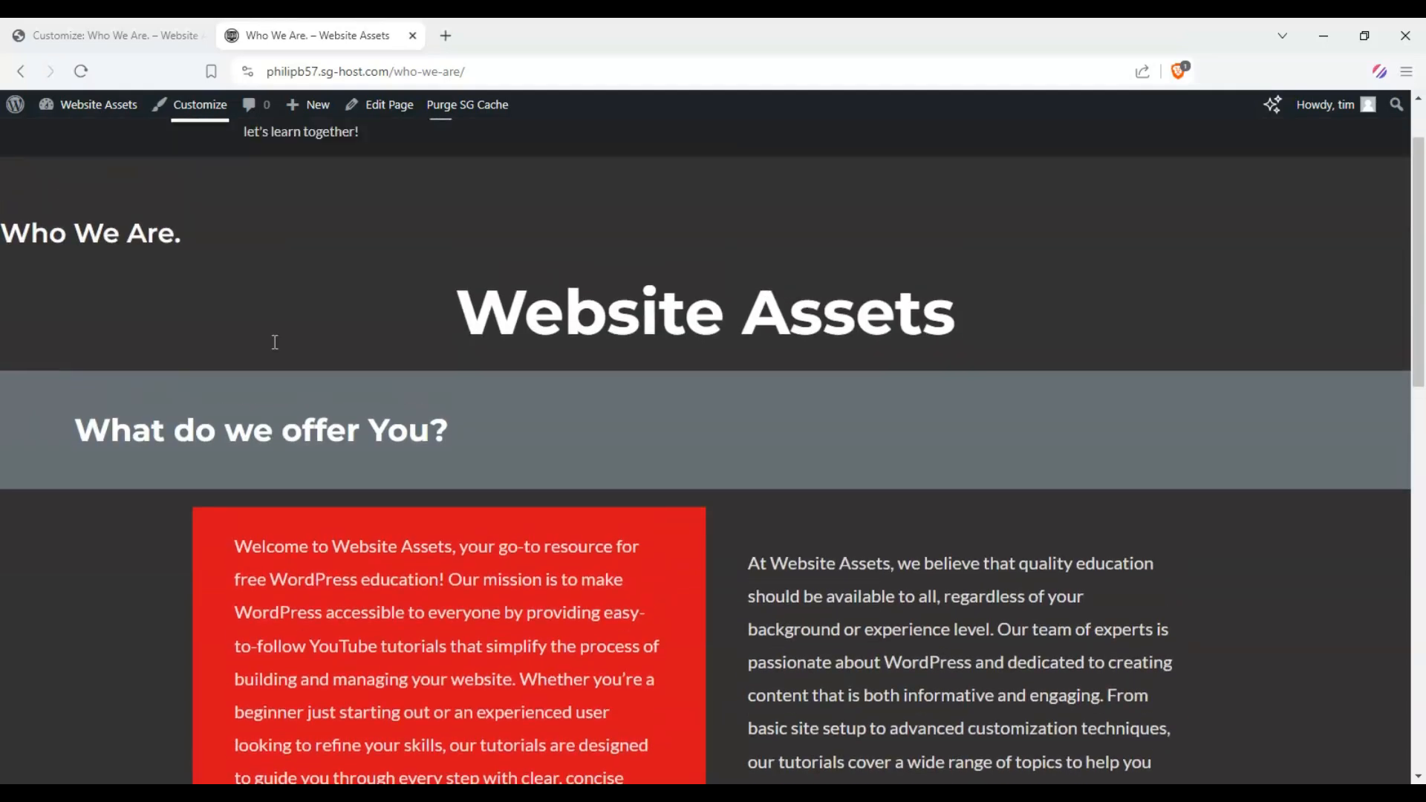